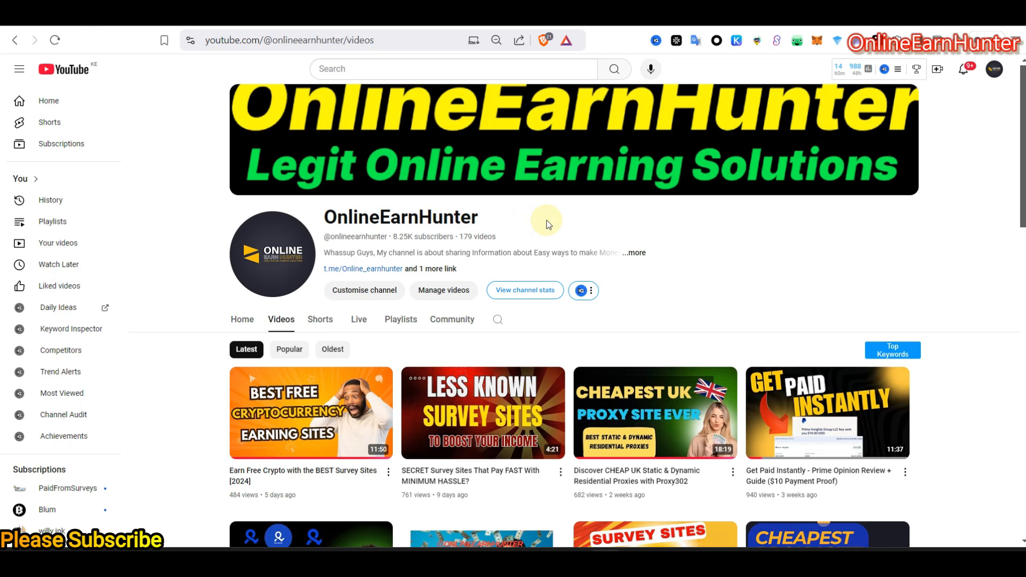
{"action": "mouse_move", "coordinate": [698, 407]}
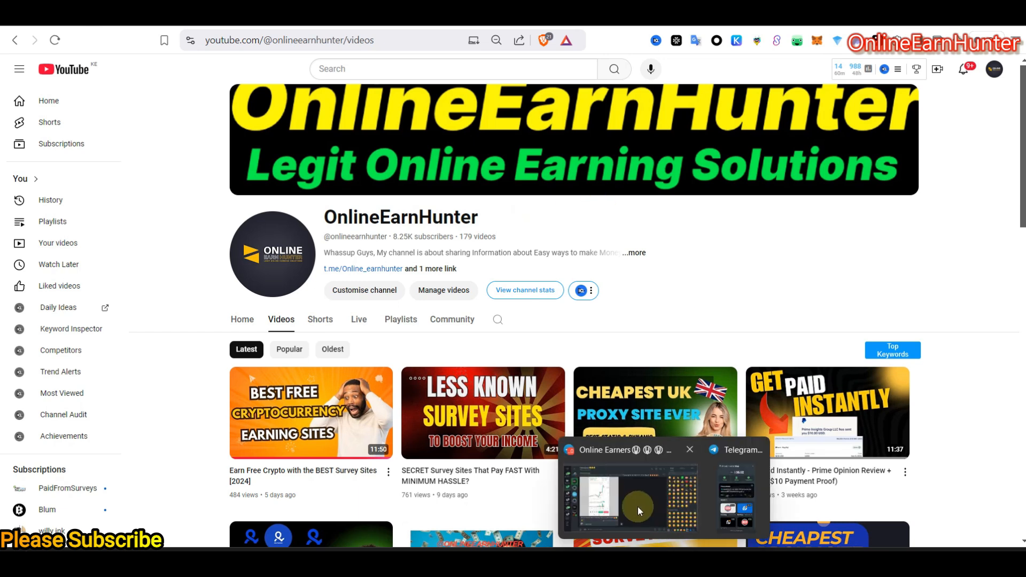
Step: Search Telegram chats for PROXYUNIVERSE to list the ProxyUniverse chats and bots
{"action": "left_click", "coordinate": [627, 497]}
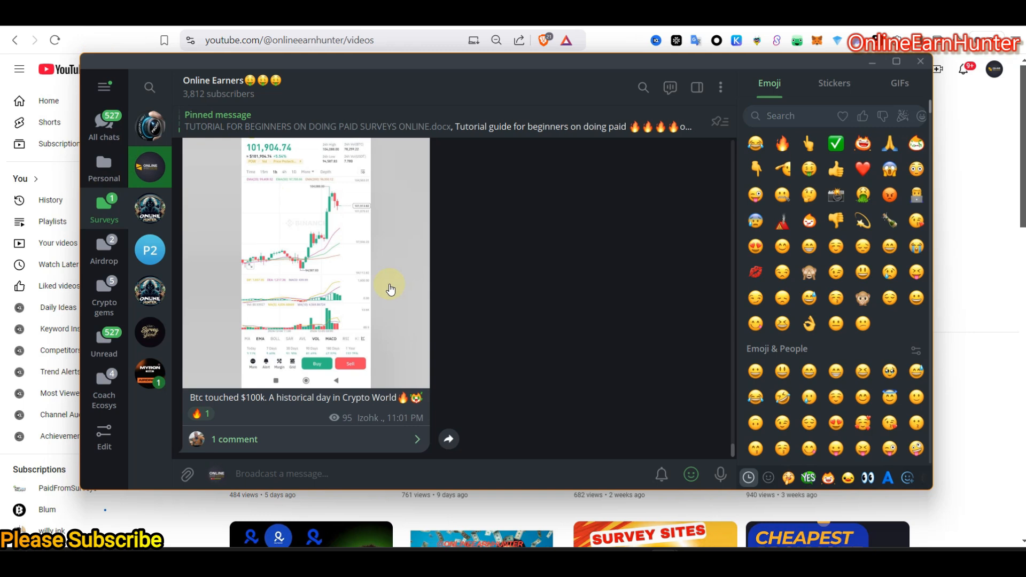
{"action": "left_click", "coordinate": [150, 87]}
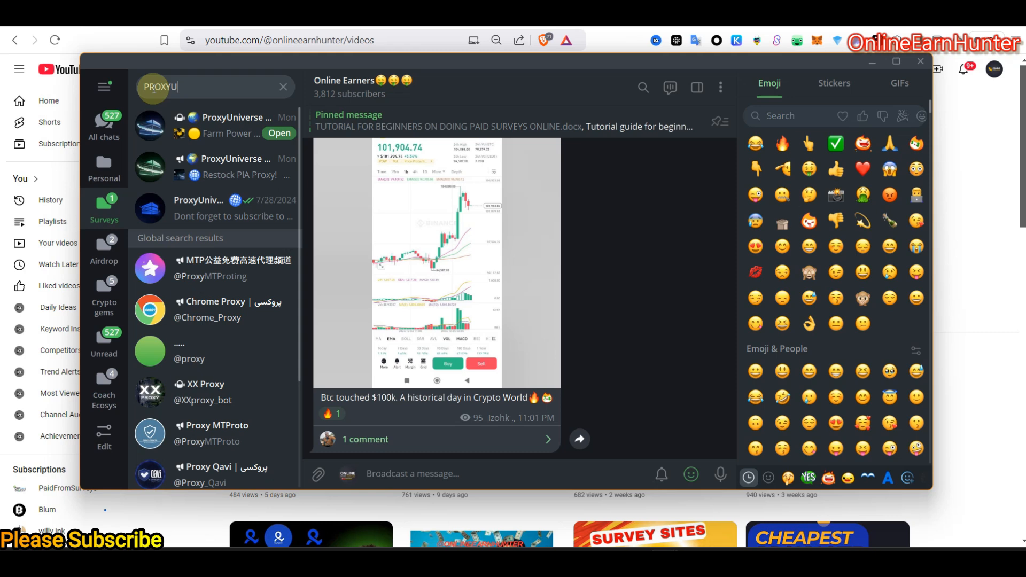
{"action": "type", "text": "NIVERSE"}
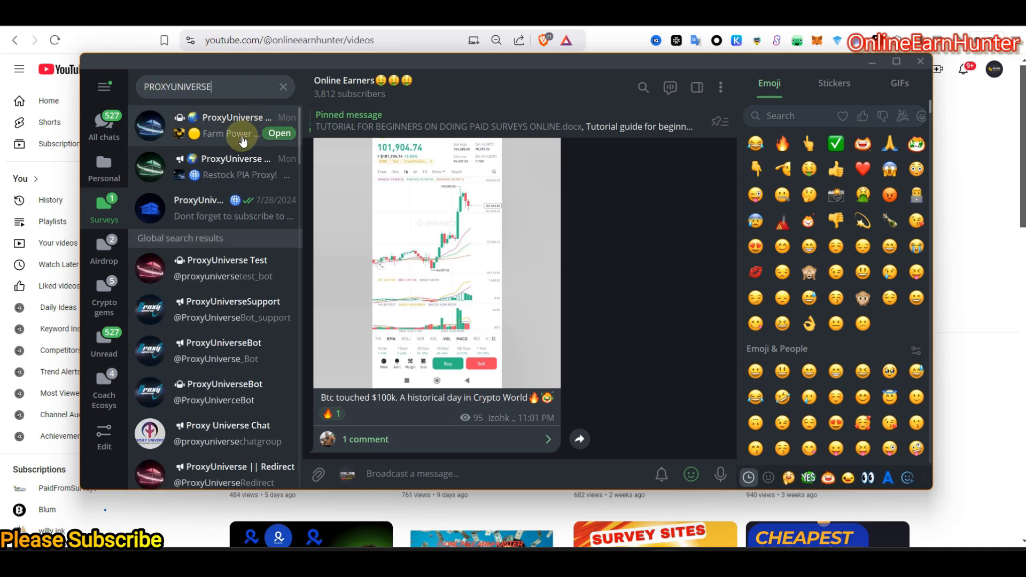
Step: Enter the ProxyUniverse Shop bot and launch its storefront showing the $35.02 balance
{"action": "left_click", "coordinate": [279, 133]}
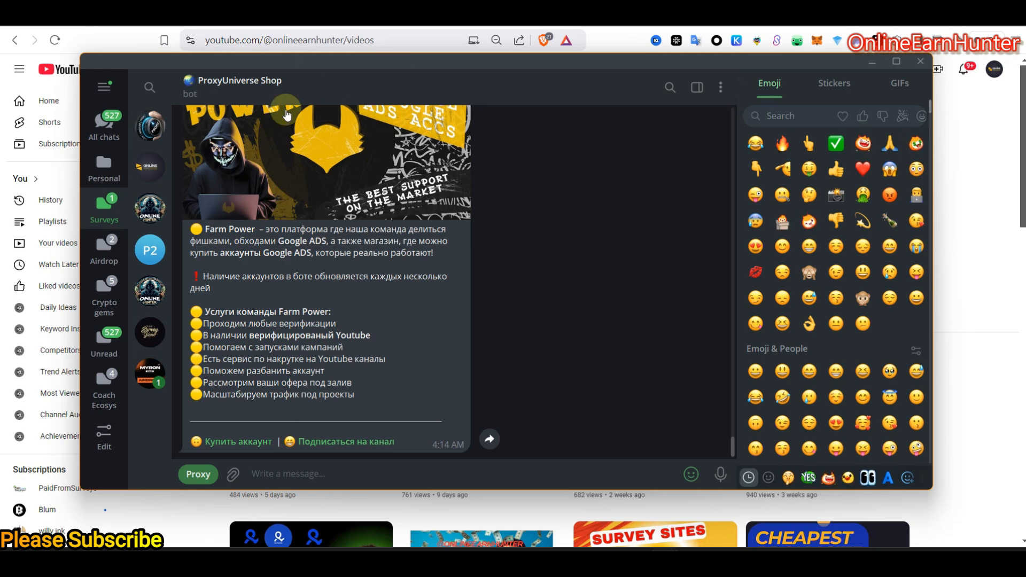
{"action": "mouse_move", "coordinate": [265, 84]}
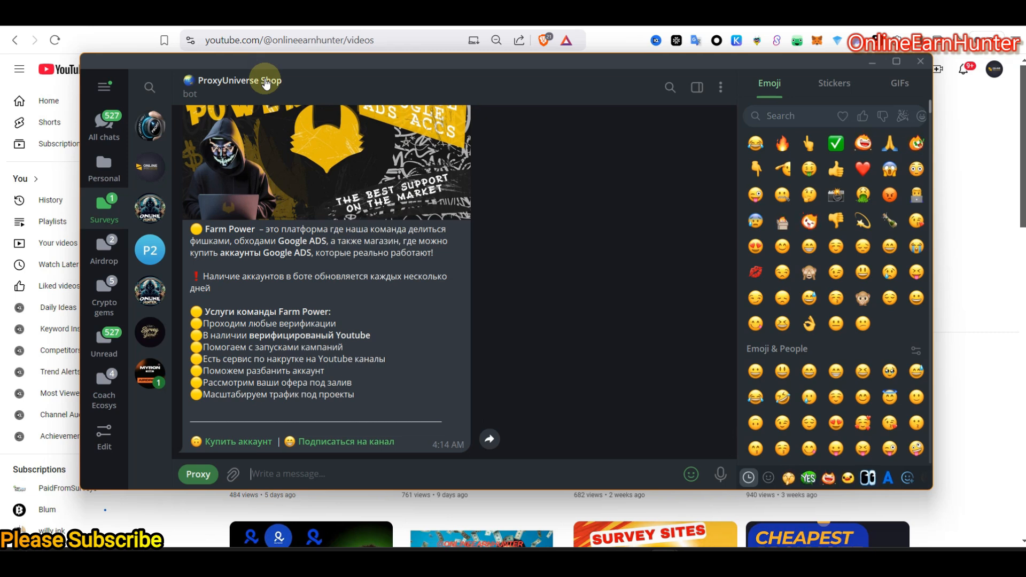
{"action": "mouse_move", "coordinate": [351, 105]}
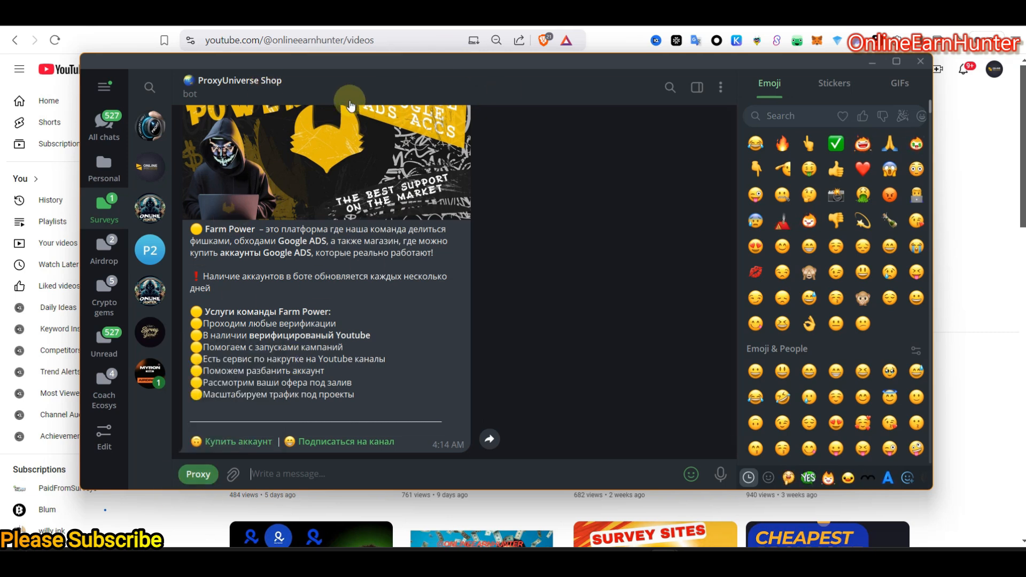
{"action": "mouse_move", "coordinate": [249, 89]}
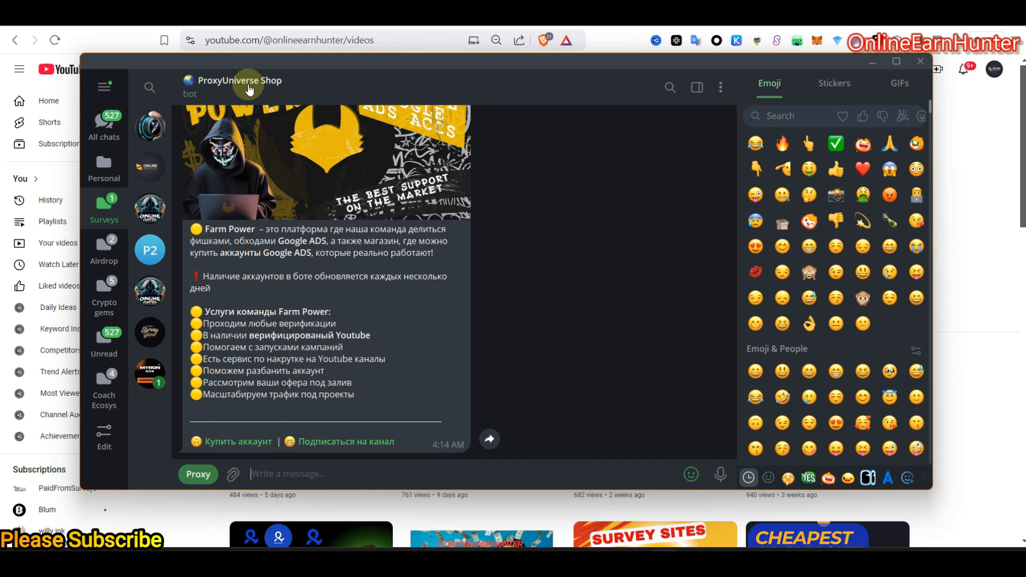
{"action": "left_click", "coordinate": [198, 473]}
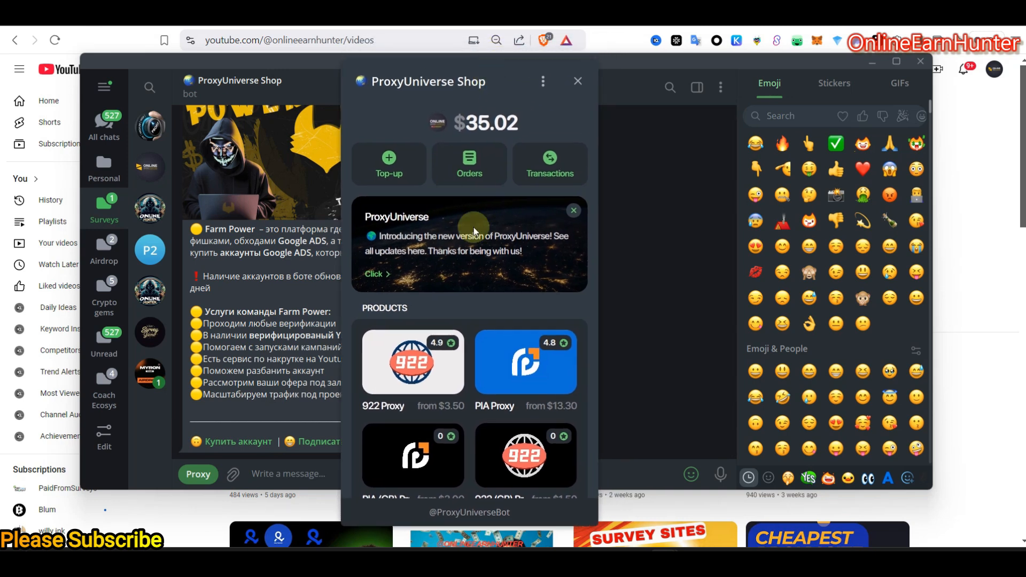
{"action": "mouse_move", "coordinate": [515, 206]}
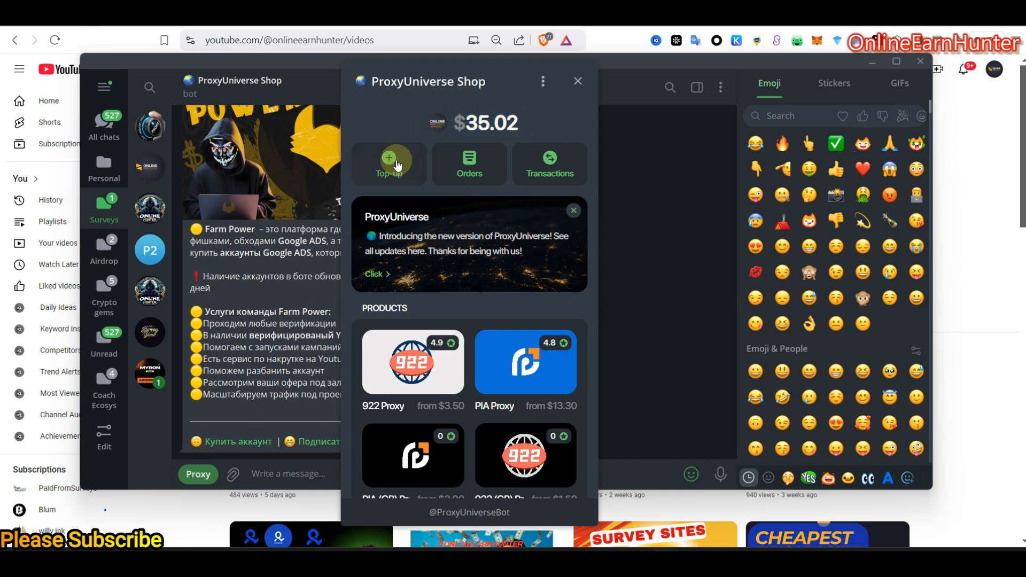
Step: Start a $10 top-up, trying Binance then choosing Cryptomus as the payment method
{"action": "left_click", "coordinate": [390, 164]}
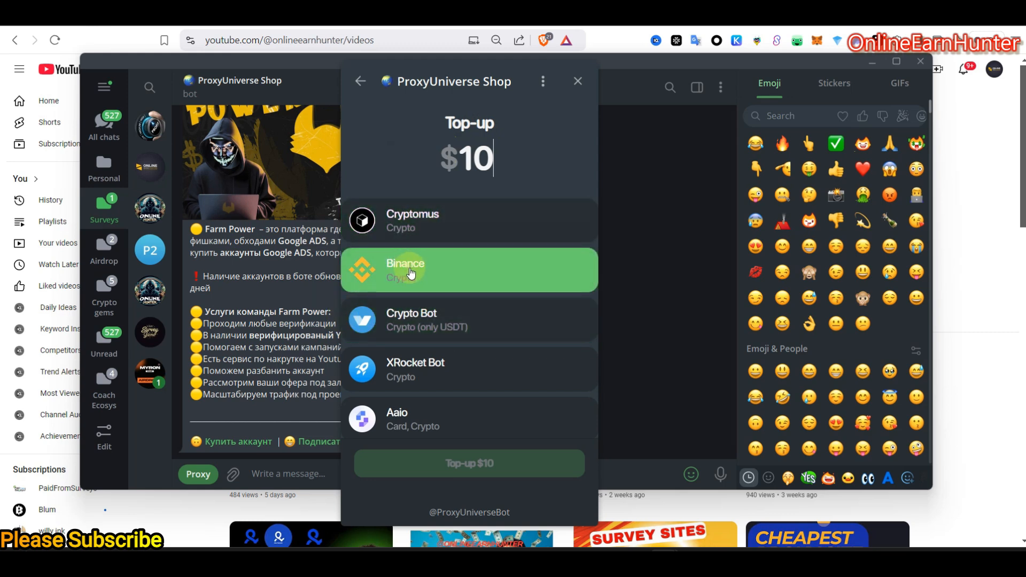
{"action": "left_click", "coordinate": [410, 269]}
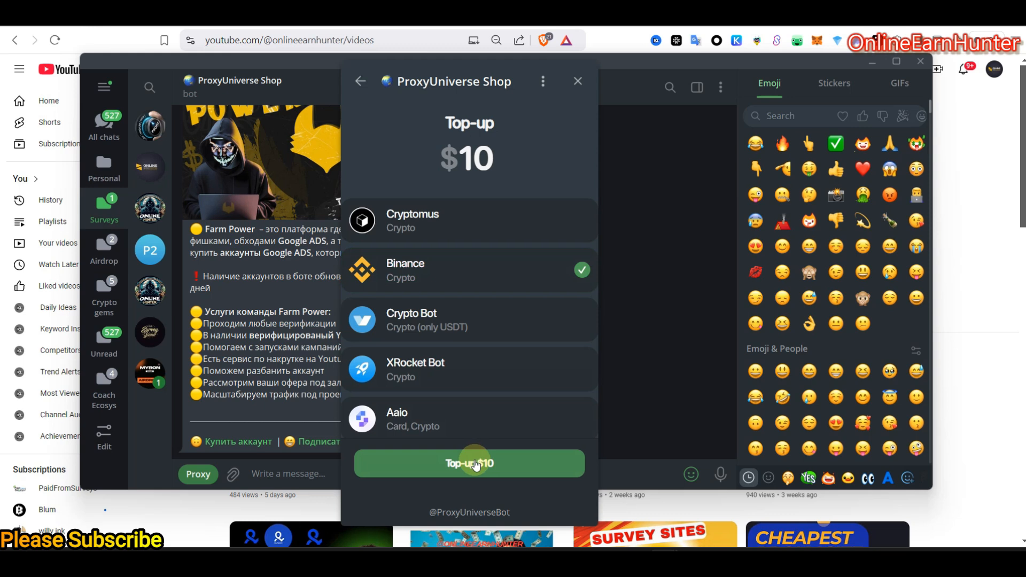
{"action": "mouse_move", "coordinate": [484, 299]}
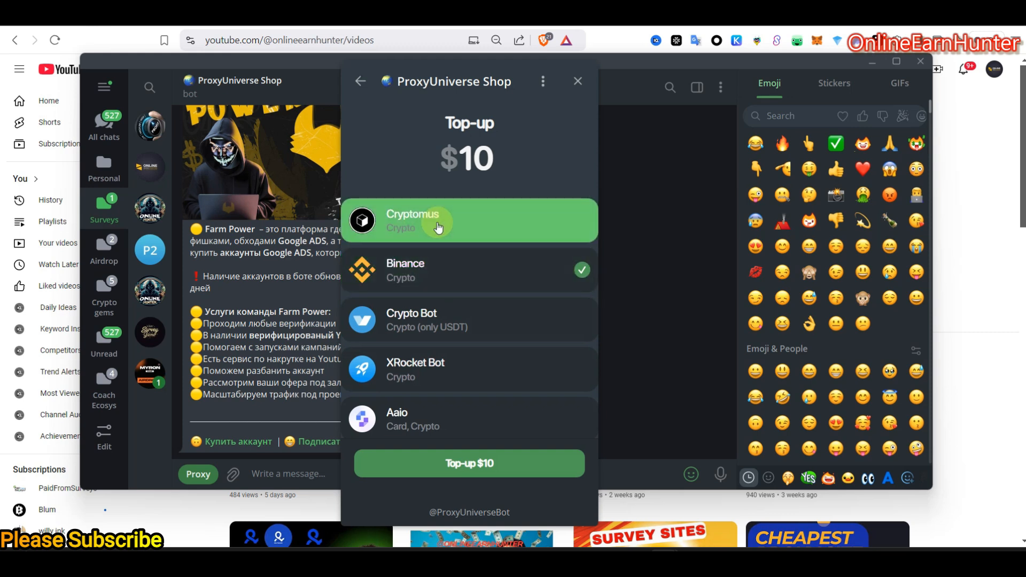
{"action": "left_click", "coordinate": [438, 221]}
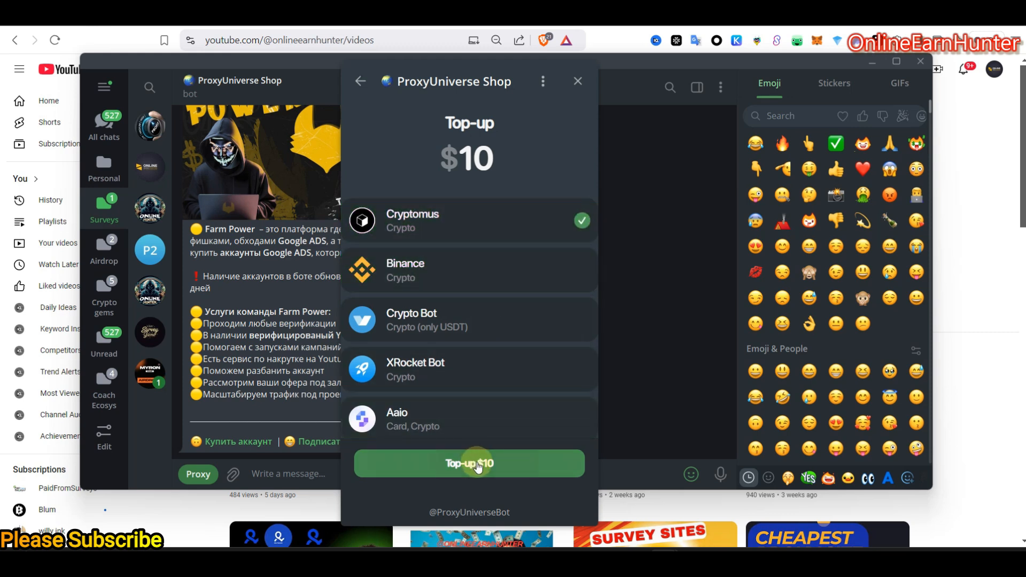
Step: Submit the $10 top-up and set Cryptomus to USDT on the BSC (BEP-20) network, 9.99 USDT due
{"action": "left_click", "coordinate": [469, 463]}
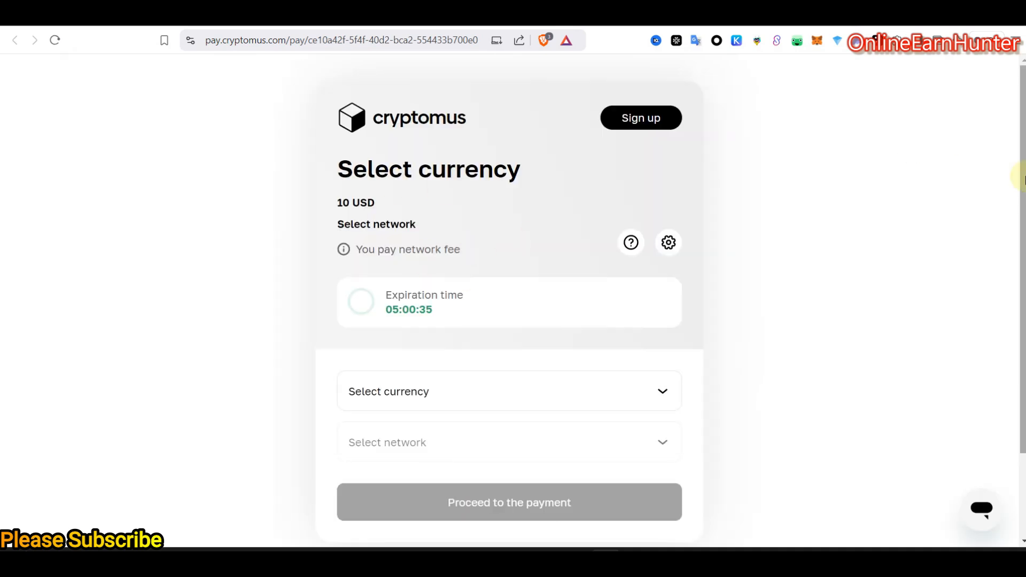
{"action": "left_click", "coordinate": [509, 391]}
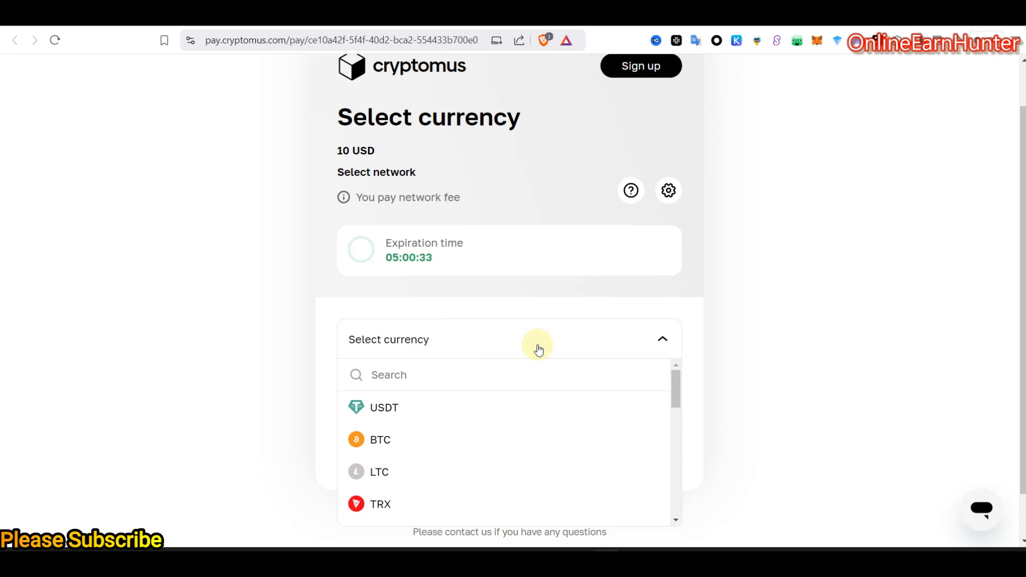
{"action": "left_click", "coordinate": [661, 339]}
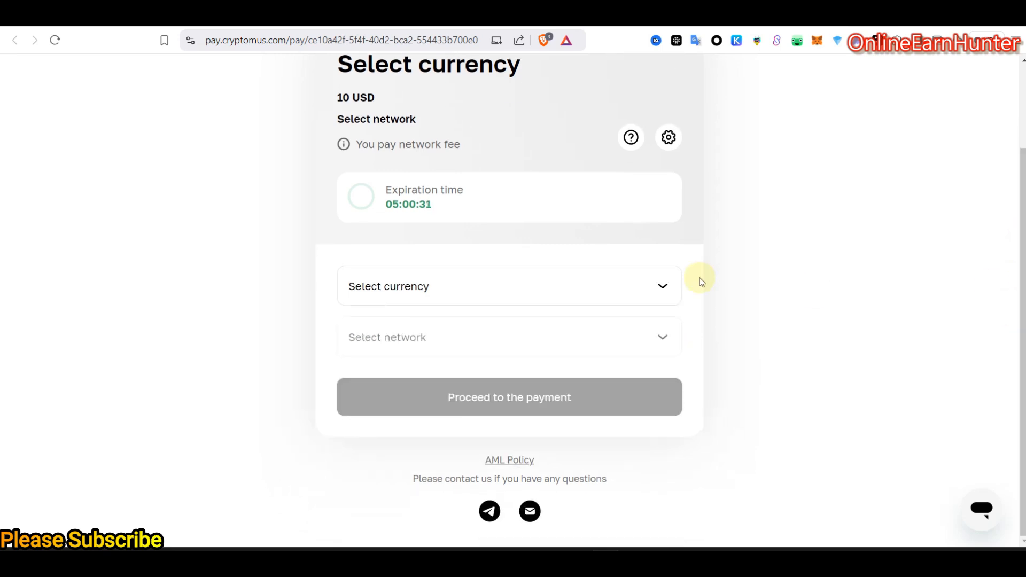
{"action": "left_click", "coordinate": [509, 286]}
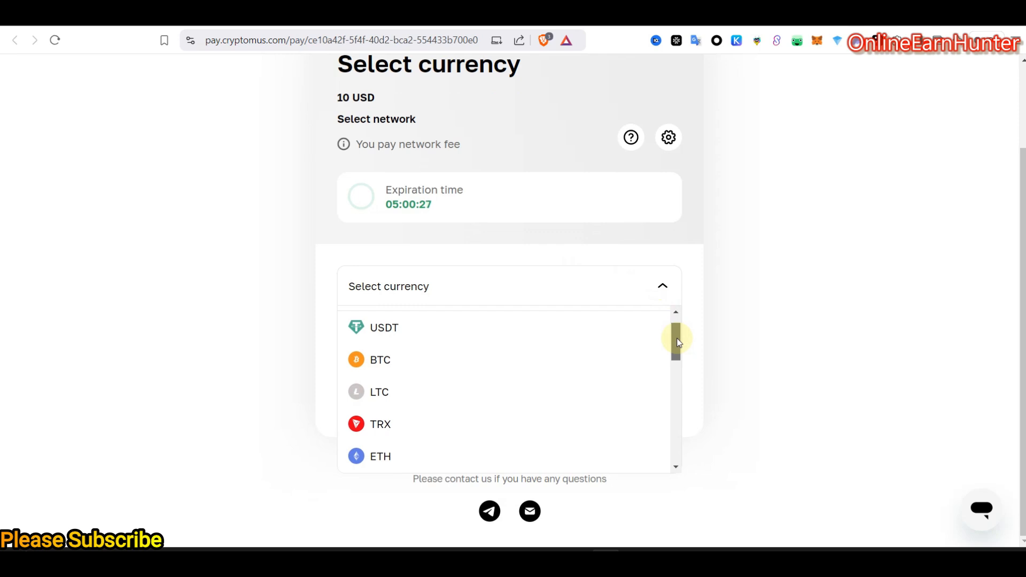
{"action": "scroll", "scroll_direction": "down", "scroll_amount": 3}
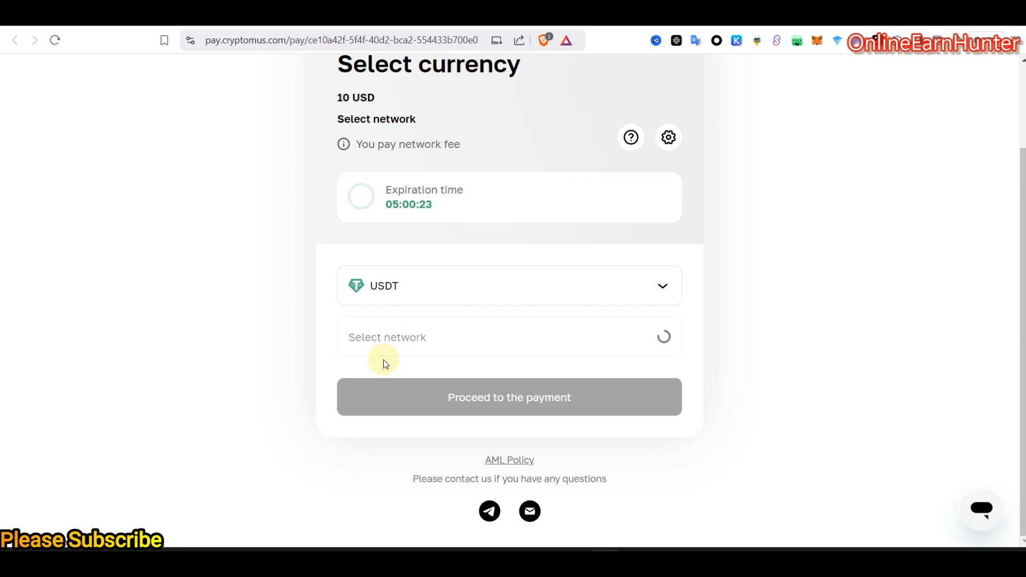
{"action": "left_click", "coordinate": [509, 337]}
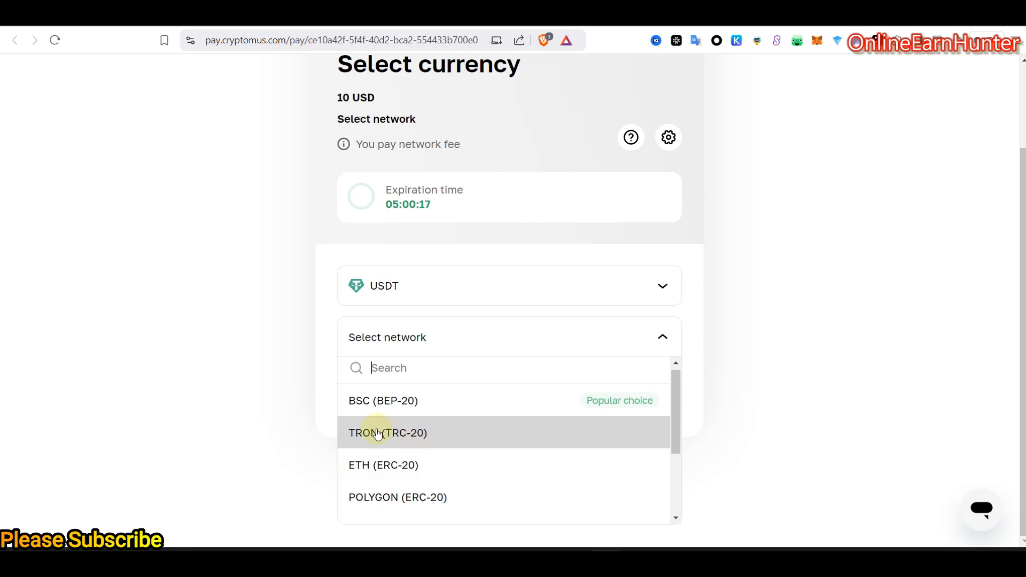
{"action": "mouse_move", "coordinate": [394, 407]}
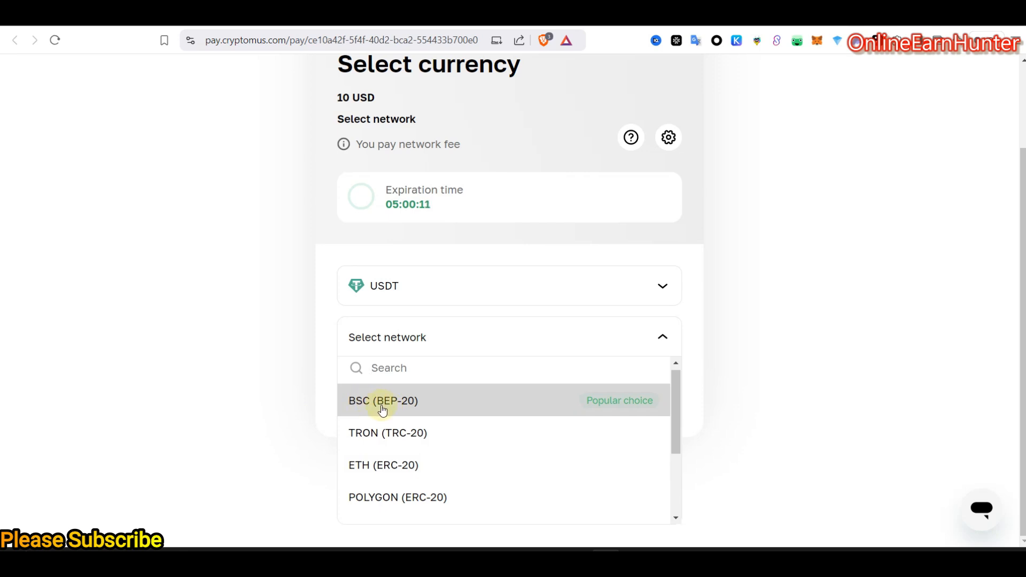
{"action": "mouse_move", "coordinate": [413, 404]}
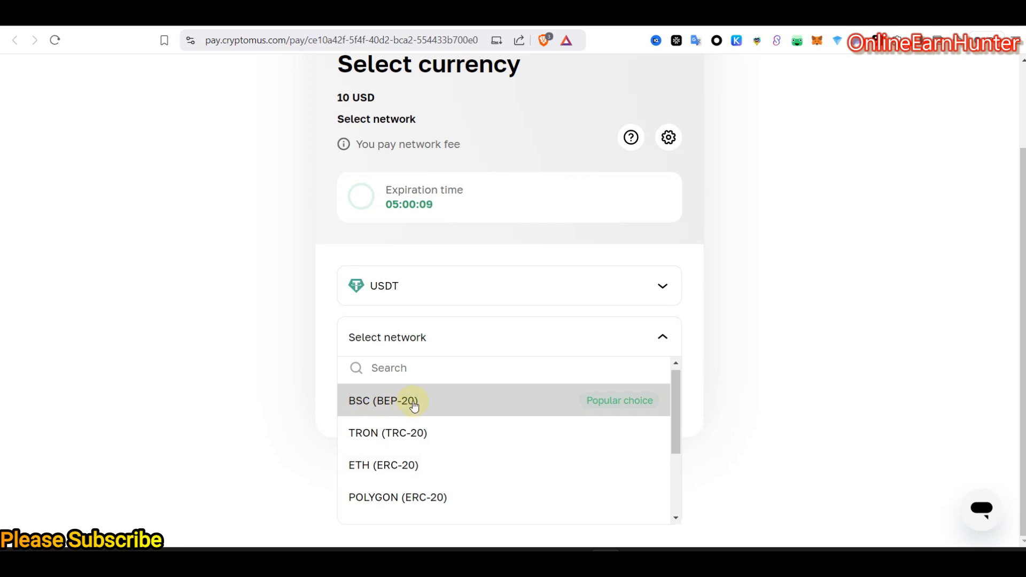
{"action": "left_click", "coordinate": [384, 401]}
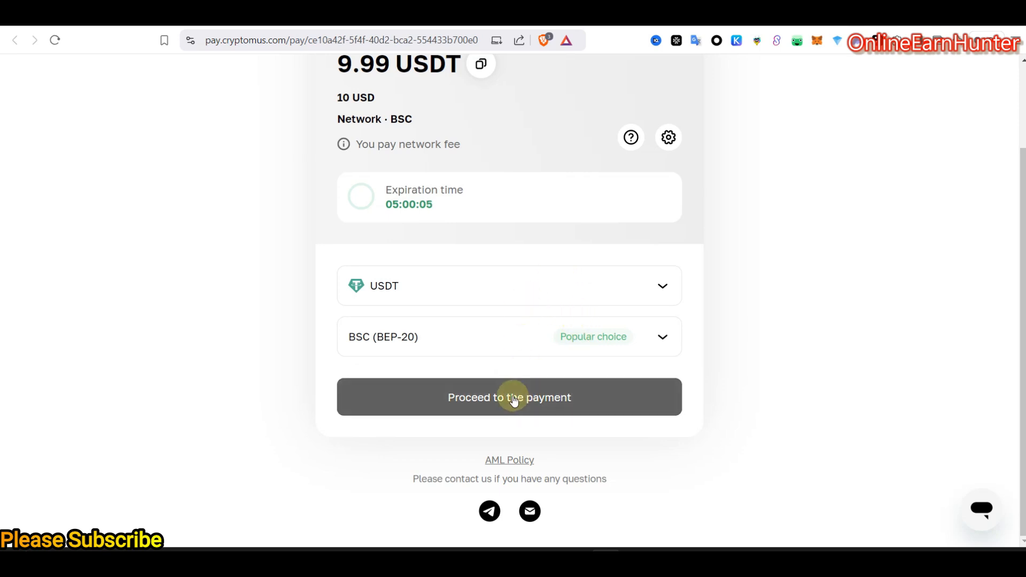
Step: Proceed to the USDT-on-BSC invoice and copy the recipient's wallet address
{"action": "left_click", "coordinate": [509, 398]}
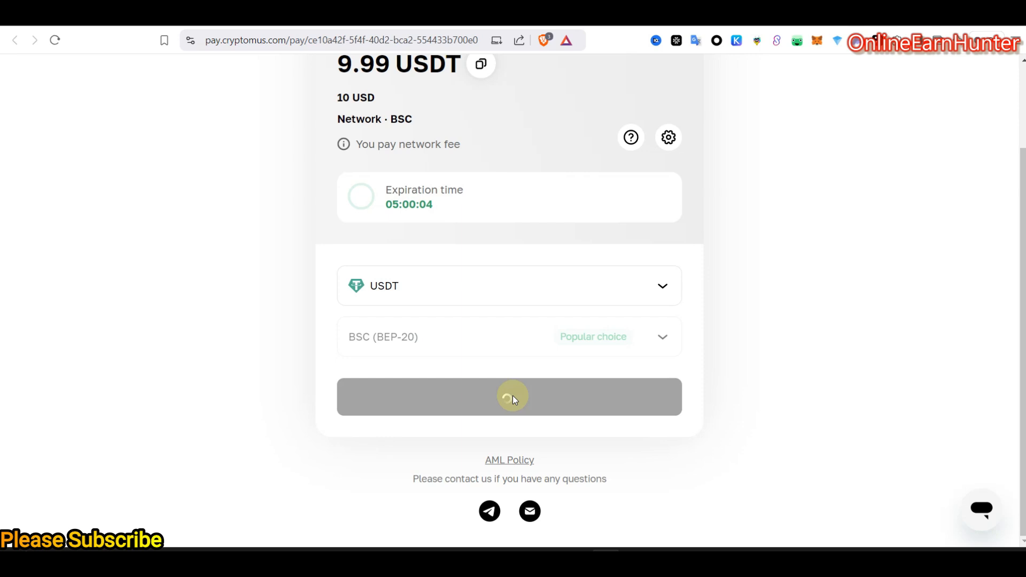
{"action": "left_click", "coordinate": [509, 397]}
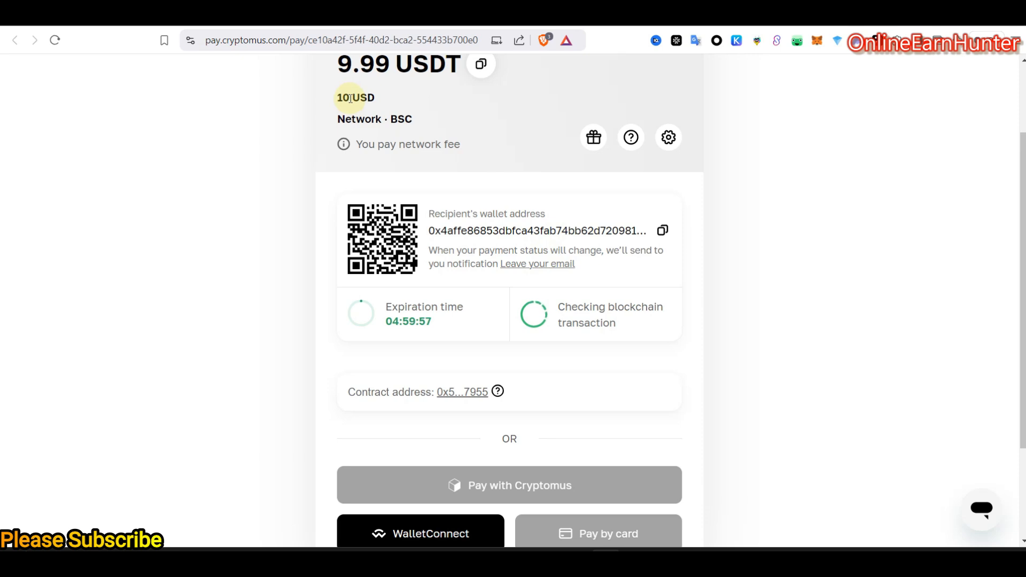
{"action": "scroll", "scroll_direction": "up", "scroll_amount": 3}
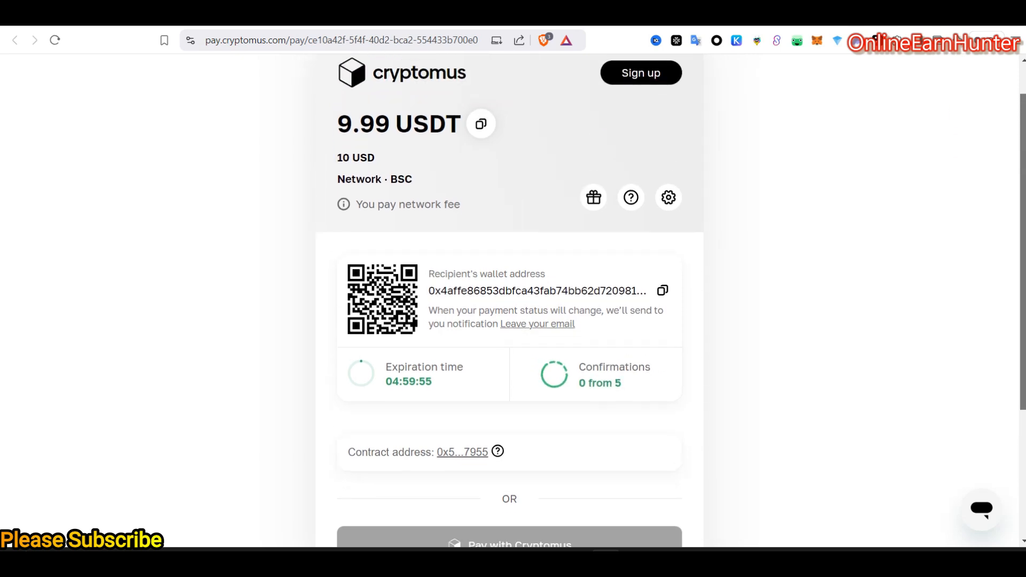
{"action": "scroll", "scroll_direction": "down", "scroll_amount": 3}
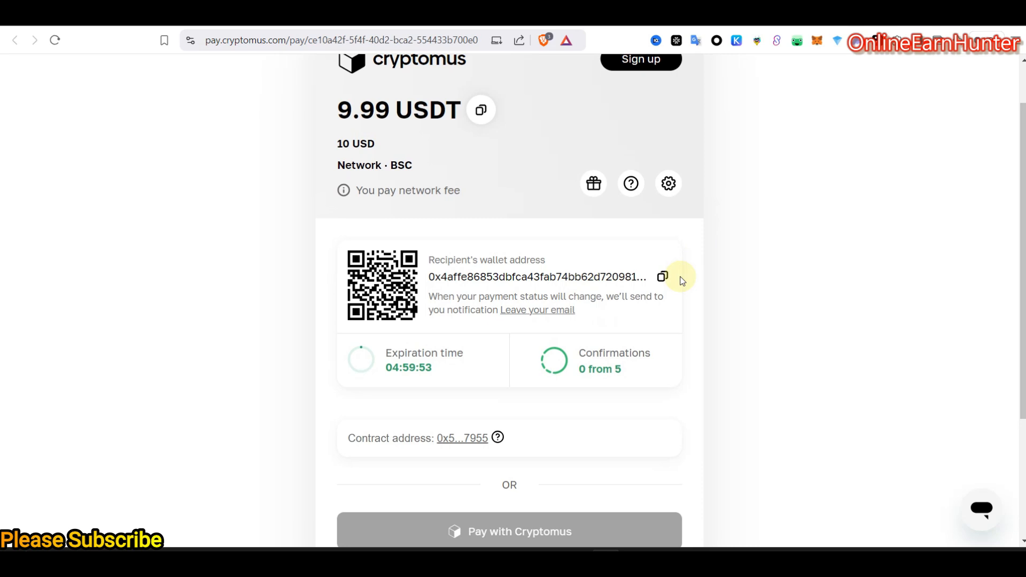
{"action": "left_click", "coordinate": [662, 277]}
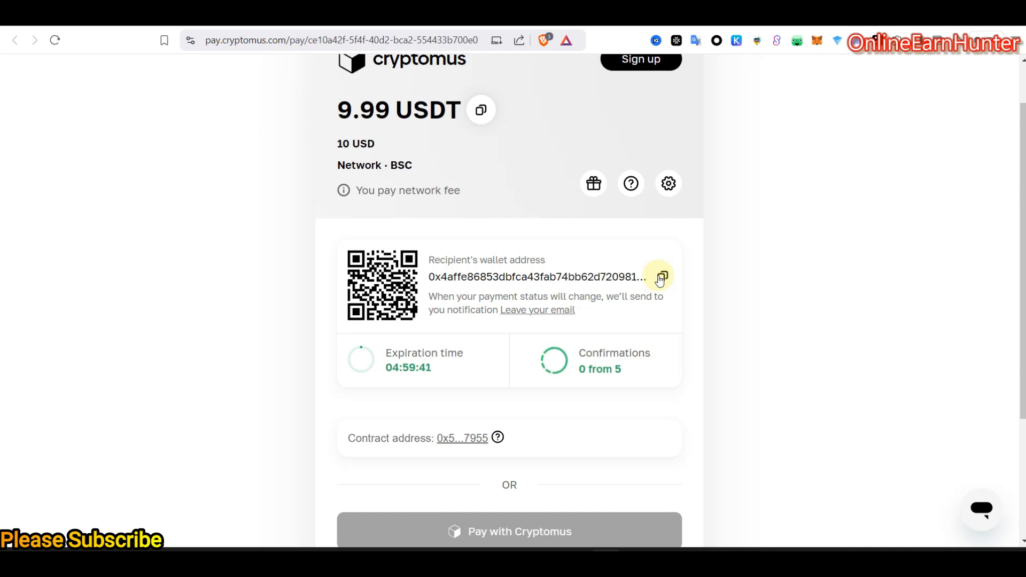
{"action": "mouse_move", "coordinate": [638, 275]}
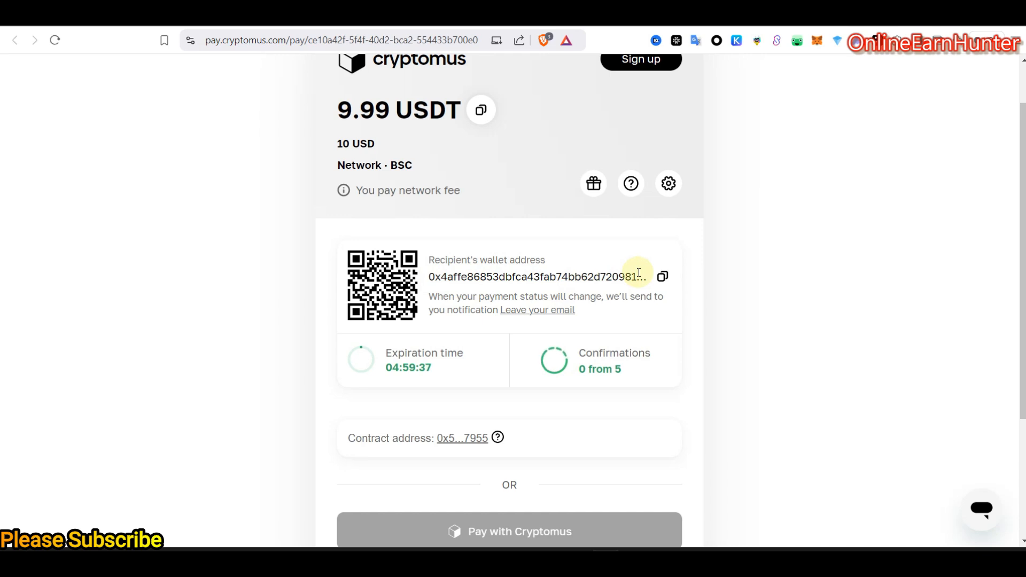
{"action": "mouse_move", "coordinate": [372, 165]}
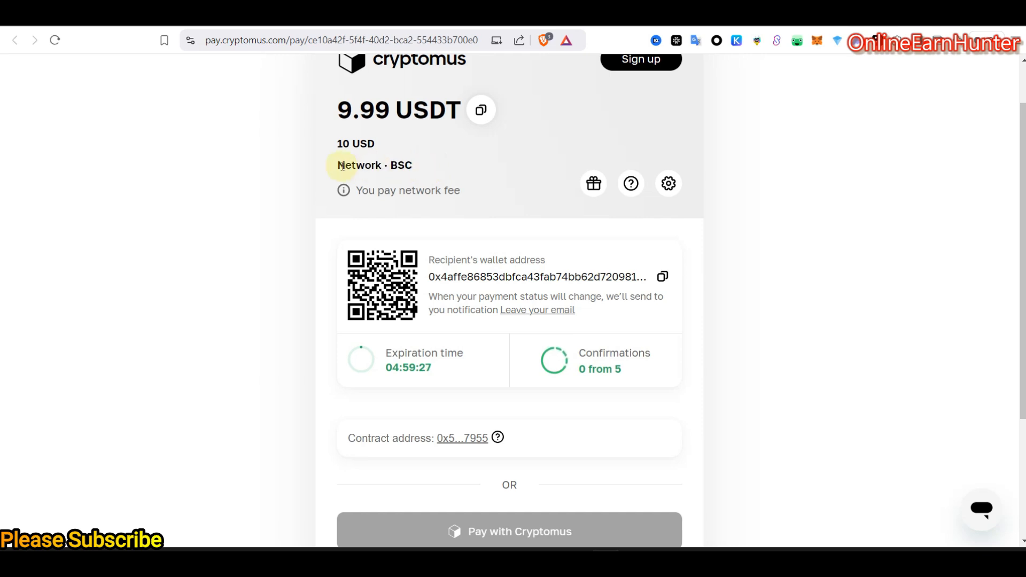
{"action": "mouse_move", "coordinate": [270, 173]}
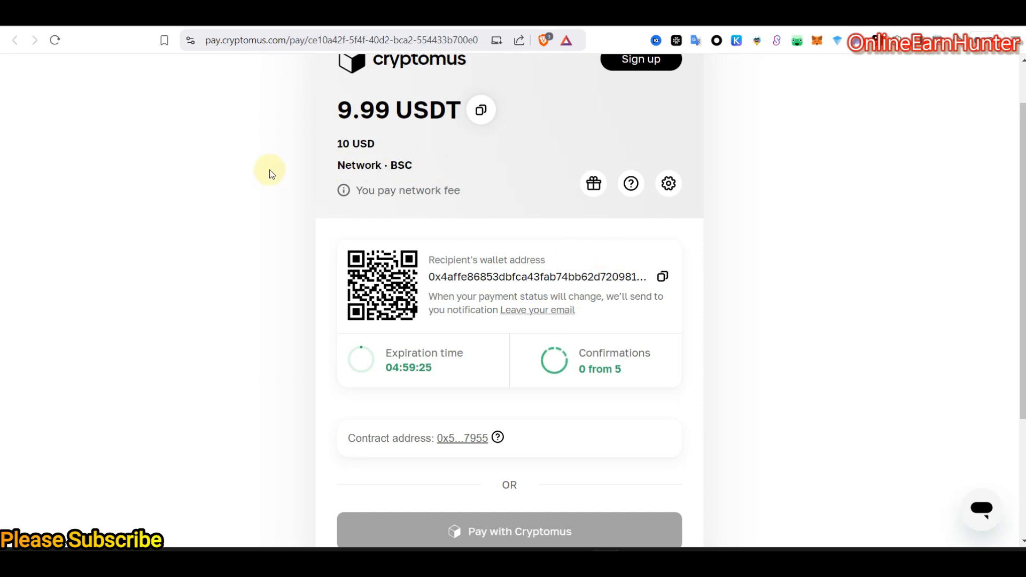
{"action": "double_click", "coordinate": [374, 165]}
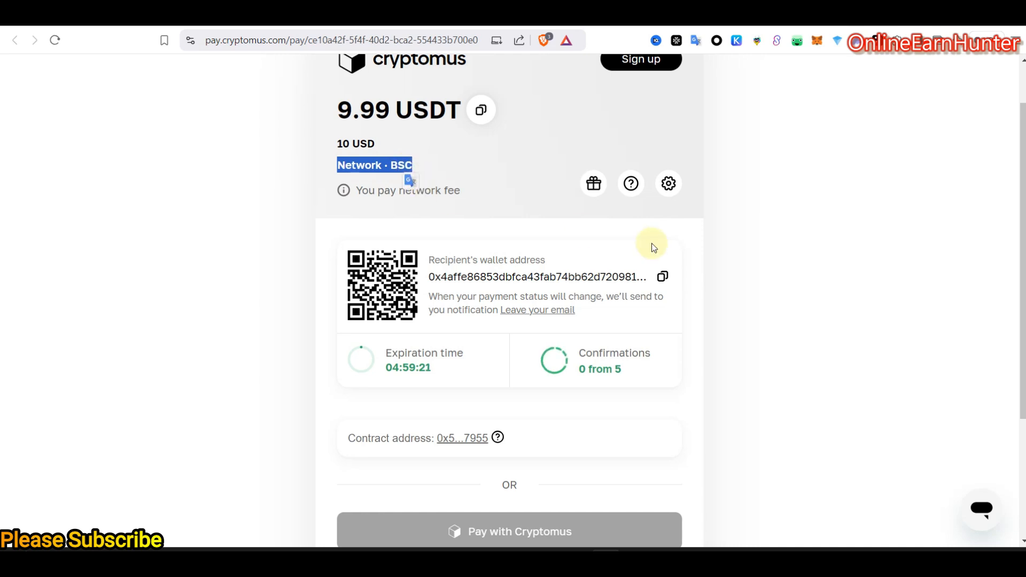
{"action": "mouse_move", "coordinate": [652, 321]}
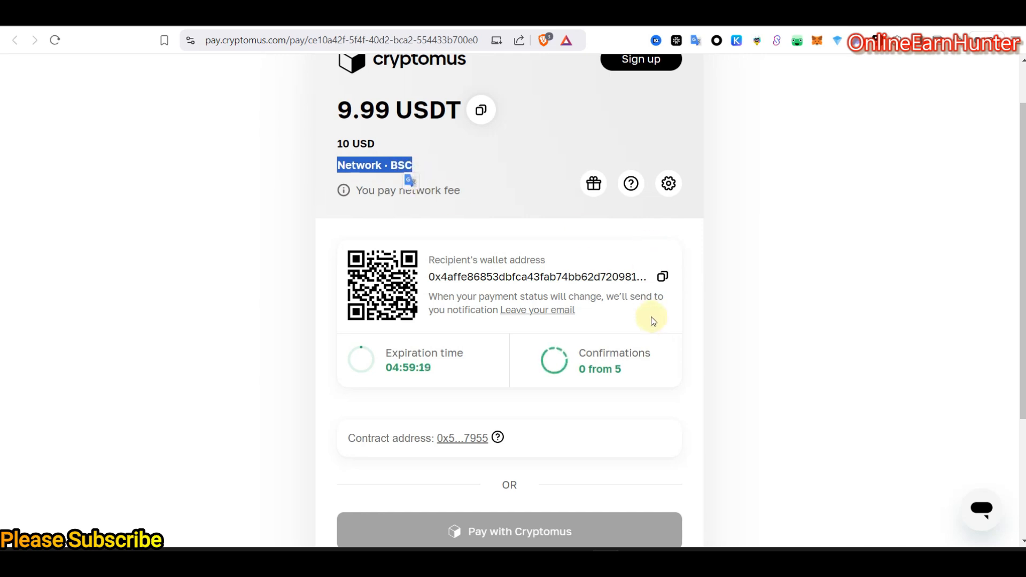
{"action": "mouse_move", "coordinate": [450, 341]}
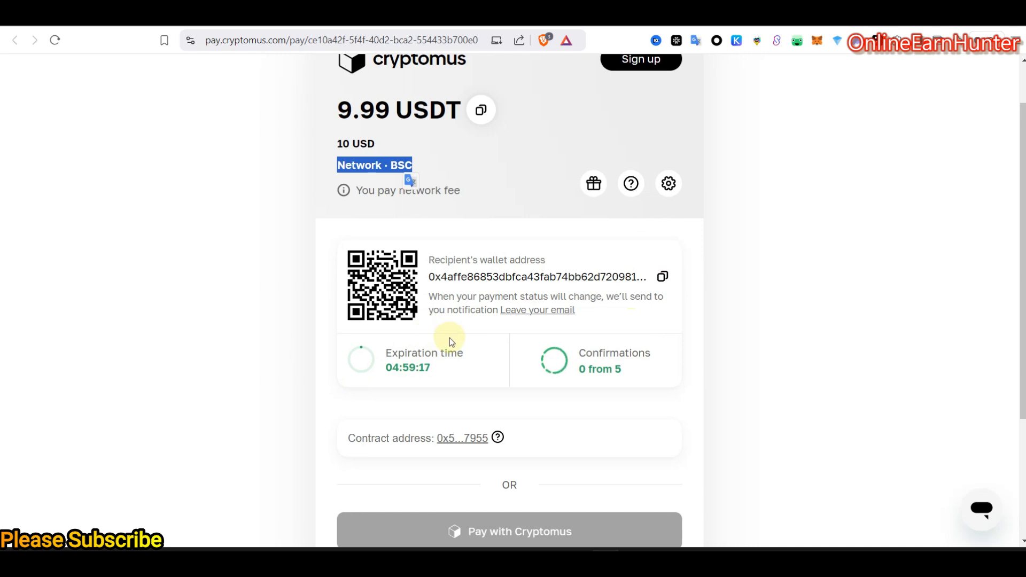
{"action": "mouse_move", "coordinate": [450, 340]}
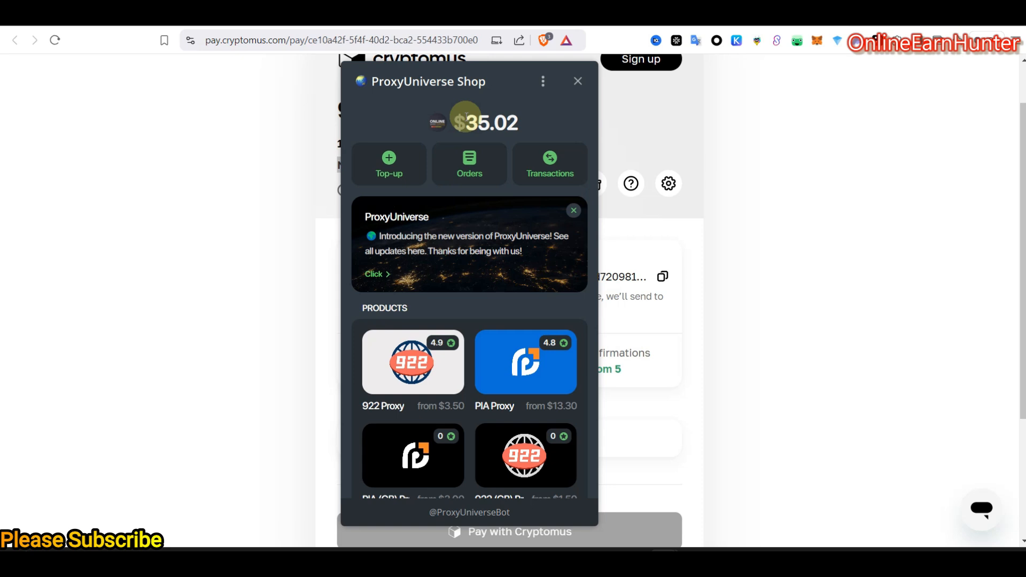
{"action": "mouse_move", "coordinate": [539, 234]}
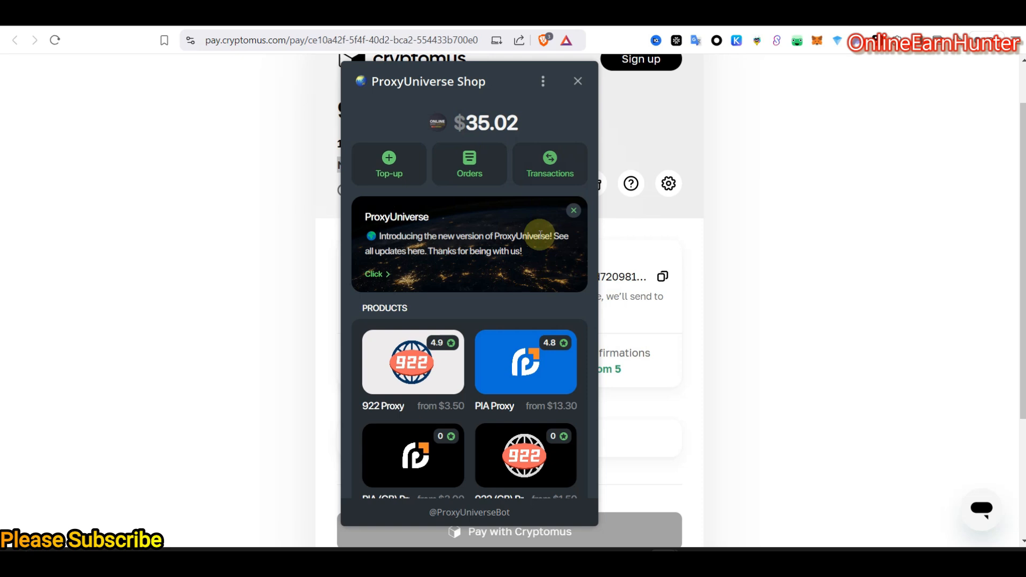
{"action": "mouse_move", "coordinate": [463, 443]}
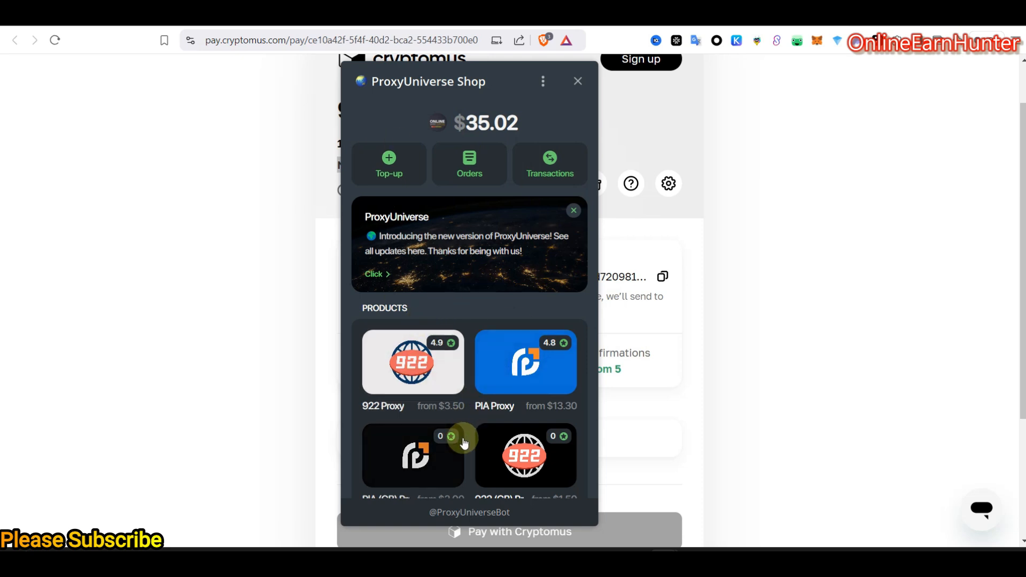
{"action": "scroll", "scroll_direction": "down", "scroll_amount": 3}
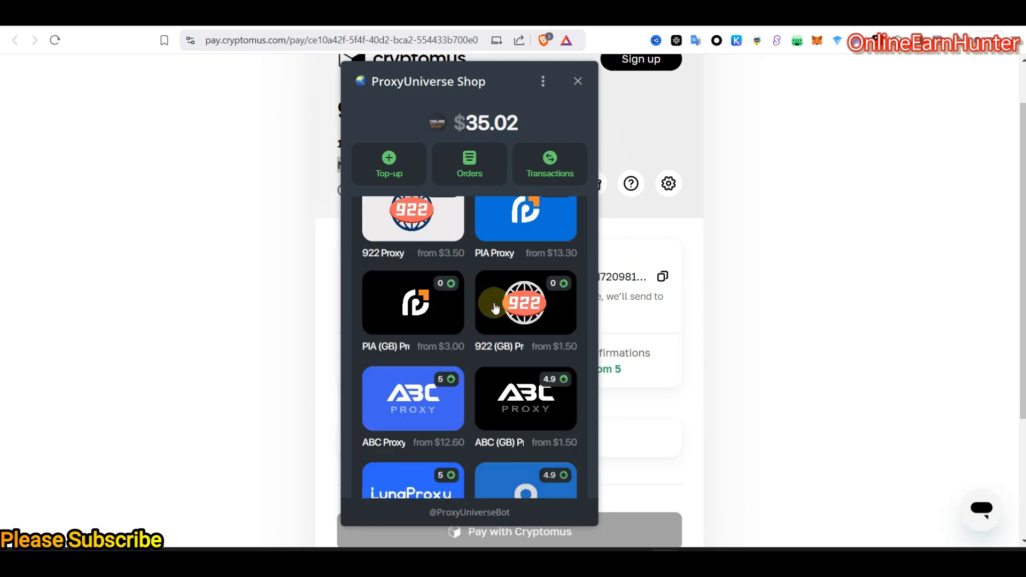
{"action": "scroll", "scroll_direction": "up", "scroll_amount": 3}
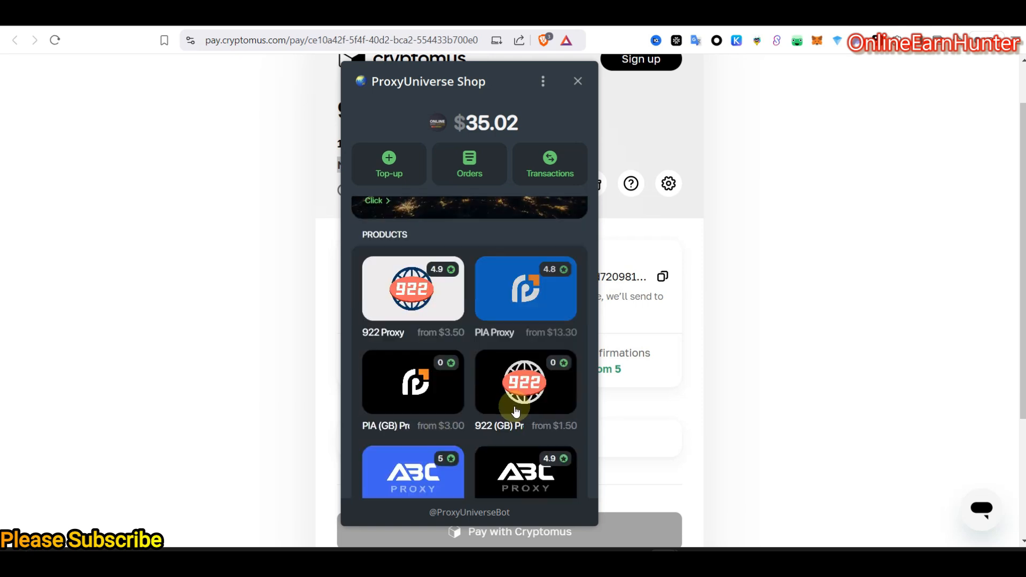
{"action": "scroll", "scroll_direction": "down", "scroll_amount": 3}
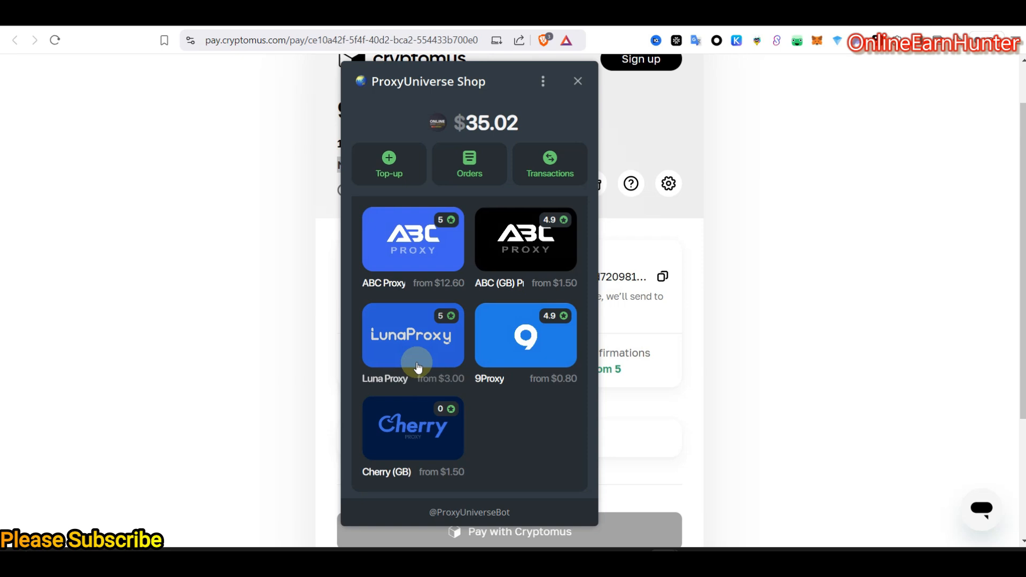
{"action": "mouse_move", "coordinate": [433, 483]}
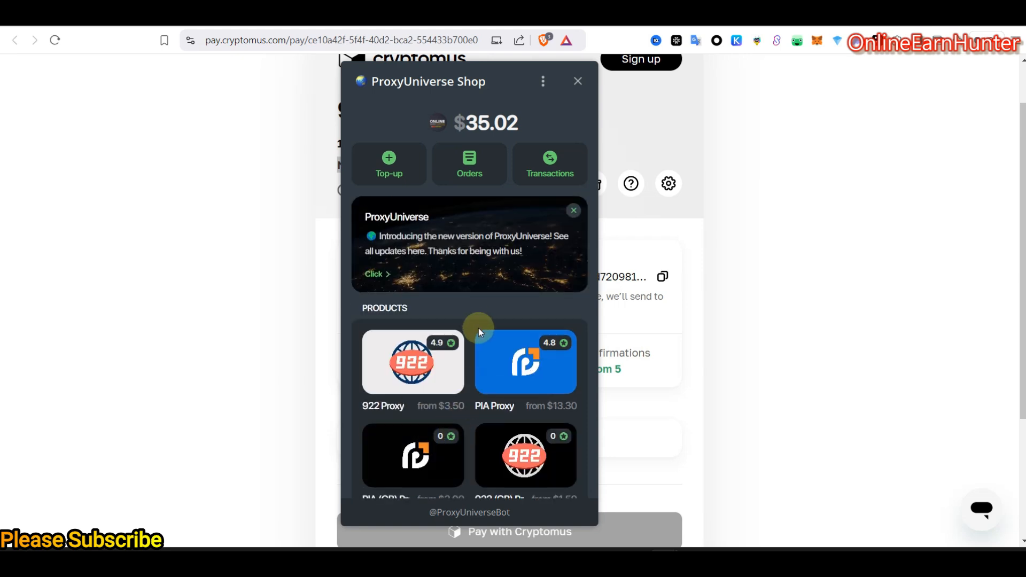
{"action": "mouse_move", "coordinate": [517, 249]}
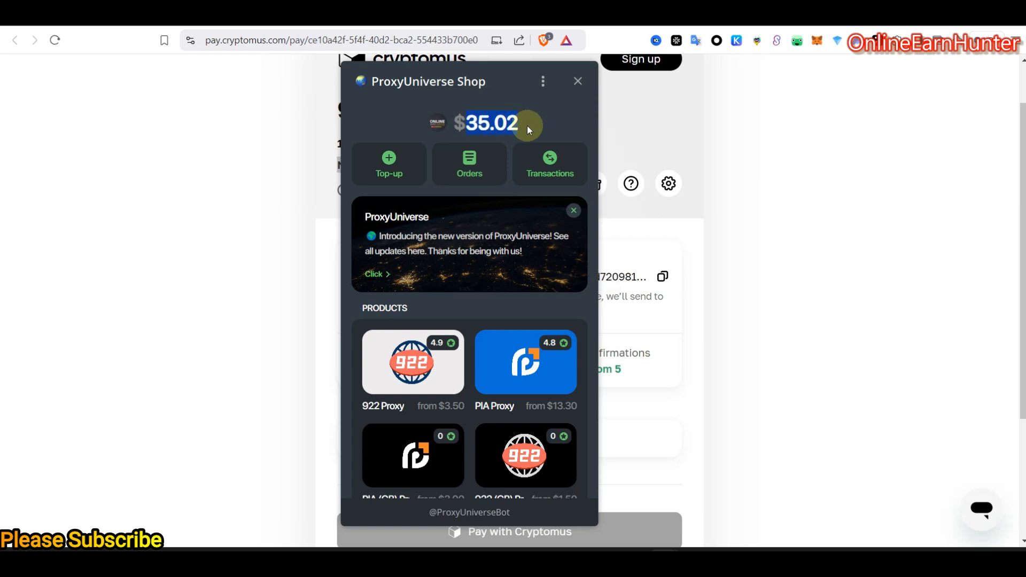
{"action": "mouse_move", "coordinate": [518, 372]}
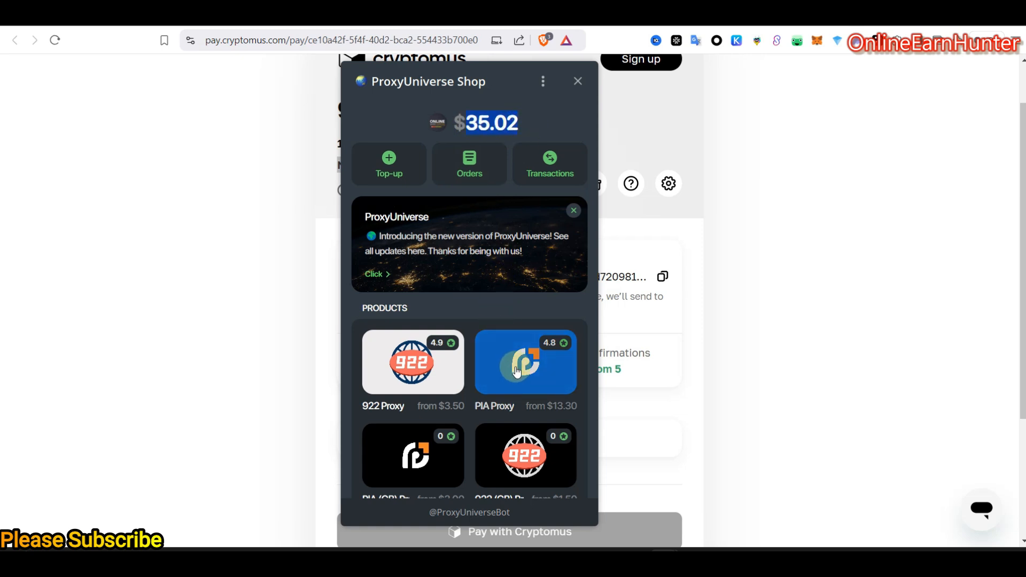
{"action": "left_click", "coordinate": [526, 362]}
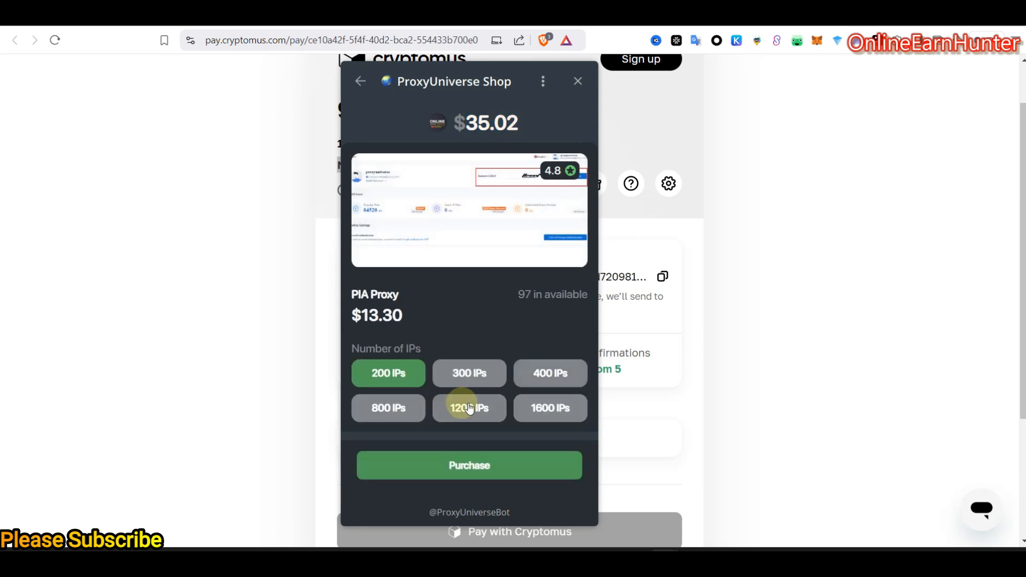
{"action": "mouse_move", "coordinate": [538, 465]}
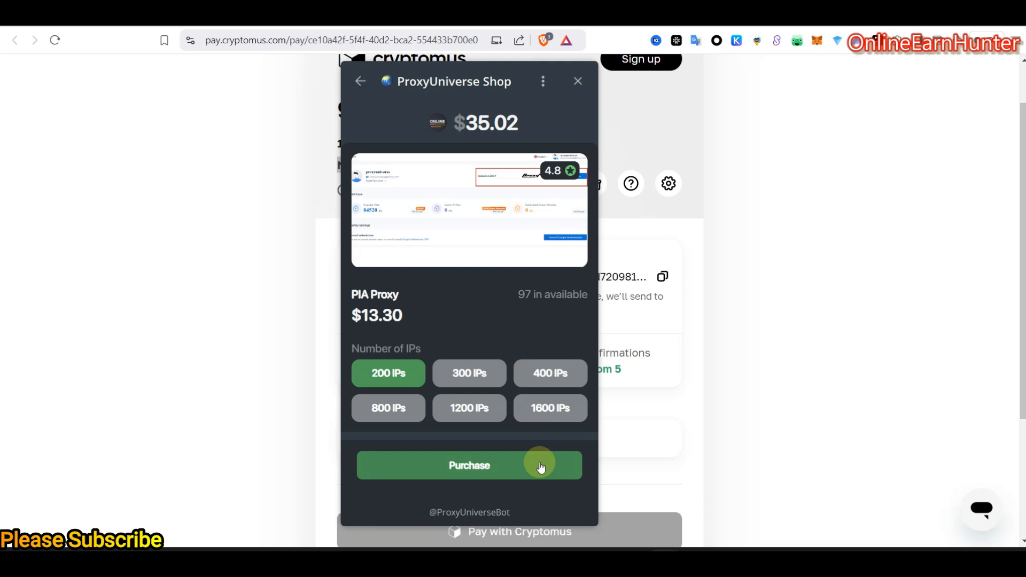
{"action": "mouse_move", "coordinate": [543, 432]}
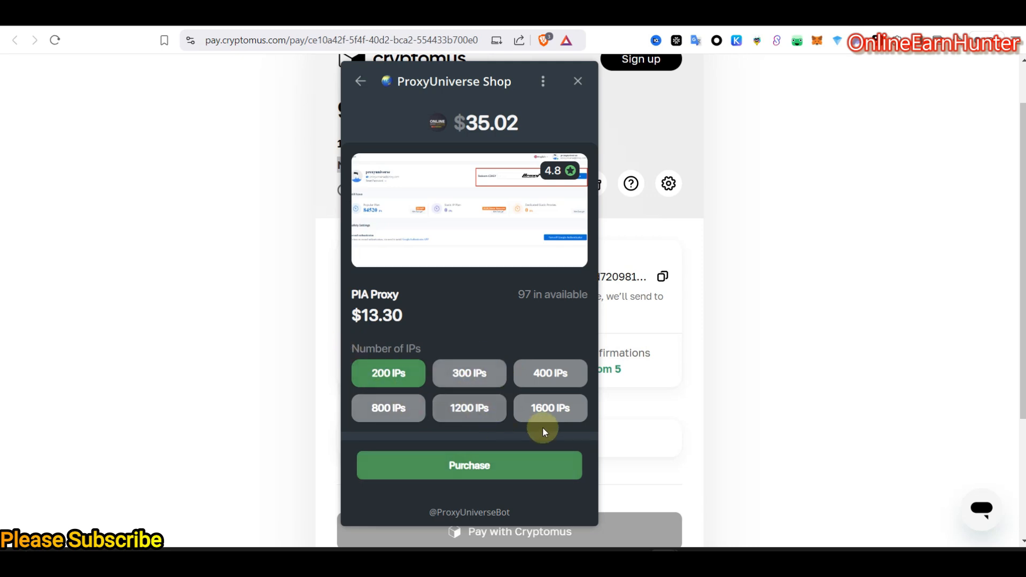
Step: Compare the 300, 400 and 1600-IP PIA Proxy tiers, then settle on 200 IPs at $13.30
{"action": "left_click", "coordinate": [468, 373]}
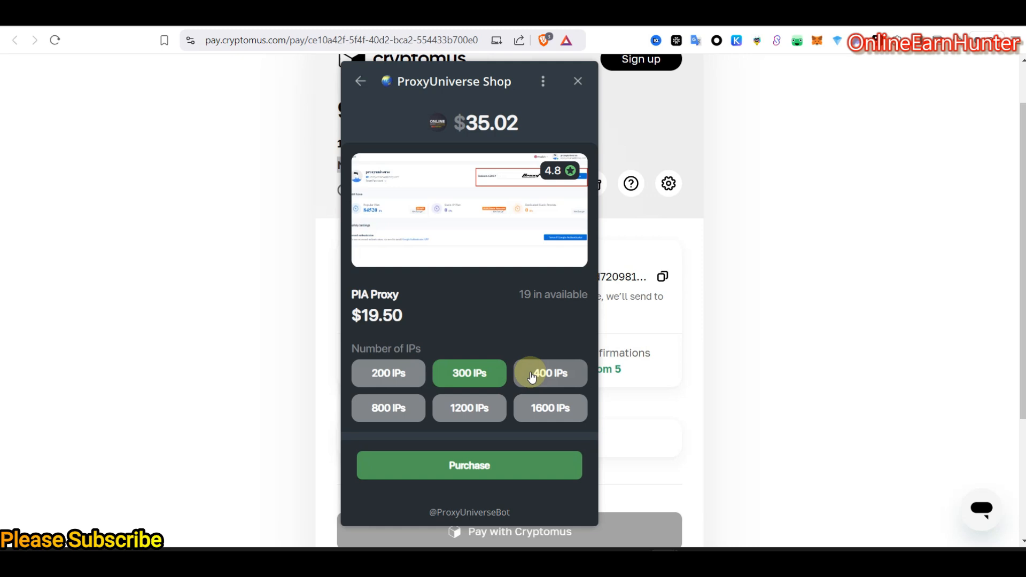
{"action": "left_click", "coordinate": [550, 373]}
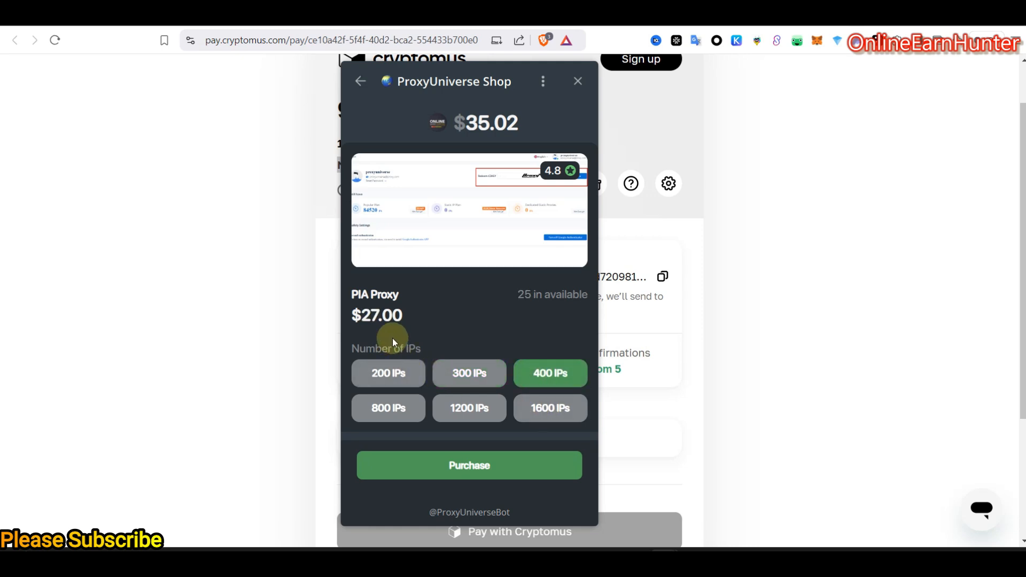
{"action": "mouse_move", "coordinate": [403, 416]}
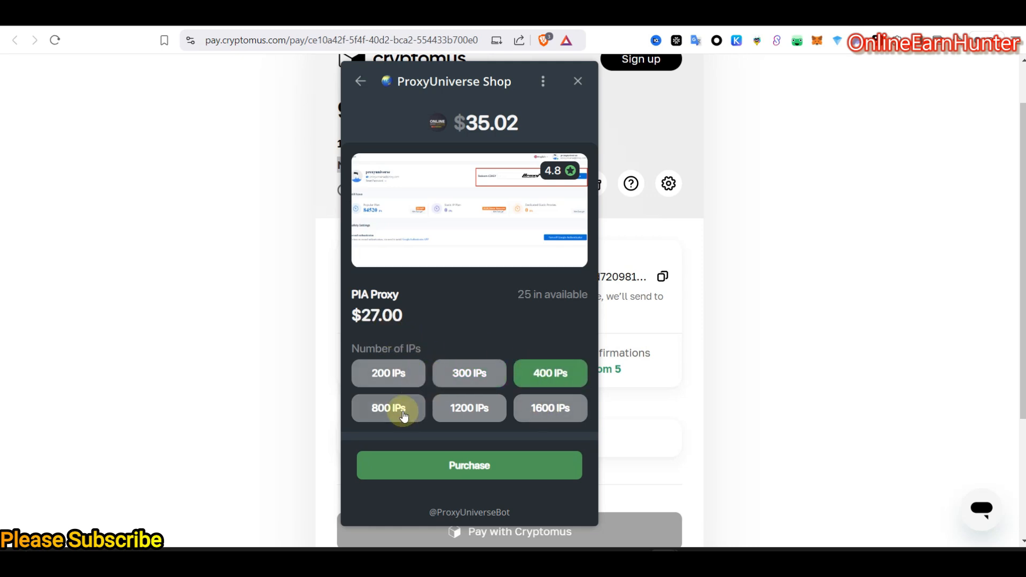
{"action": "left_click", "coordinate": [550, 407]}
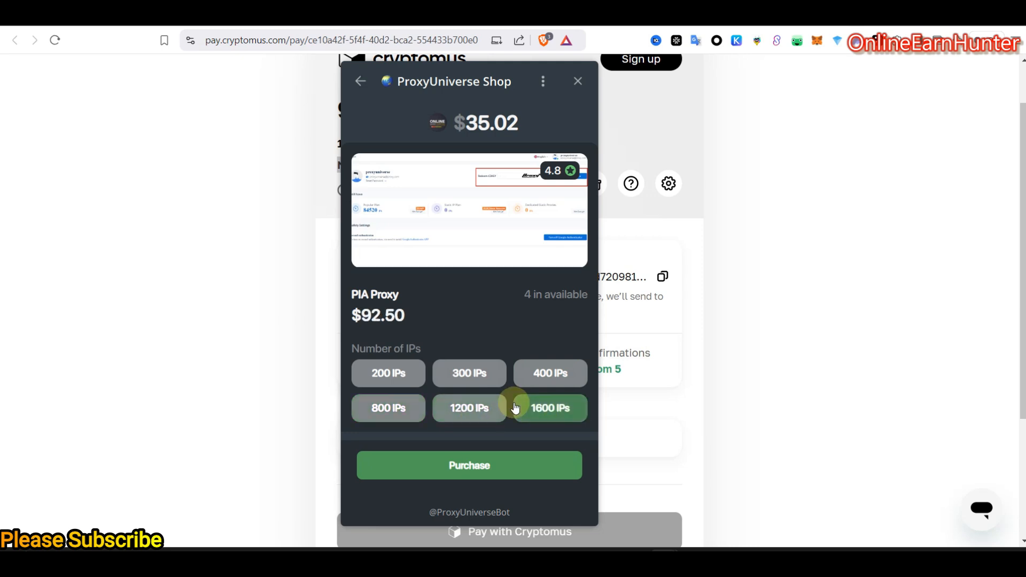
{"action": "left_click", "coordinate": [388, 373]}
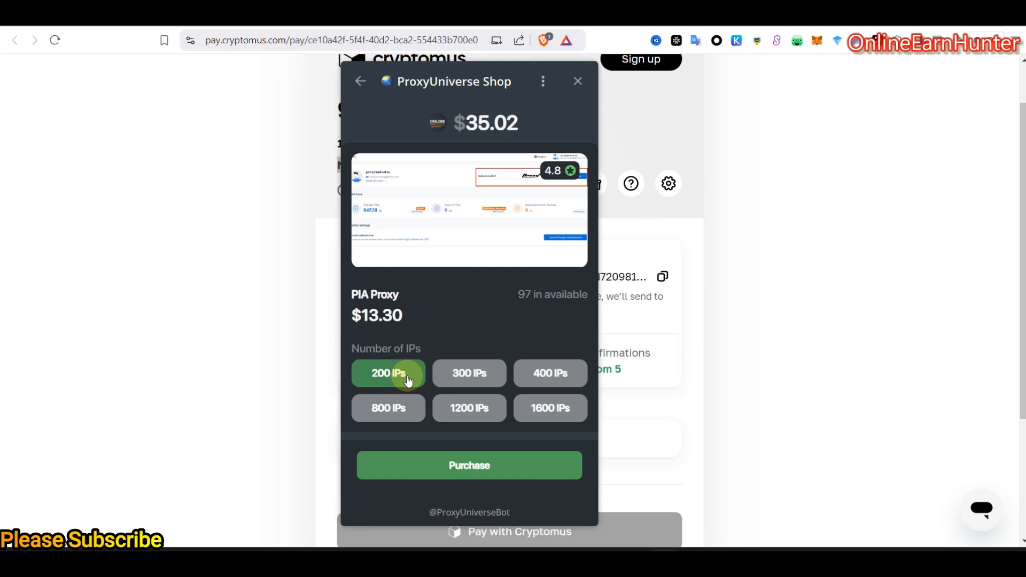
{"action": "mouse_move", "coordinate": [422, 337]}
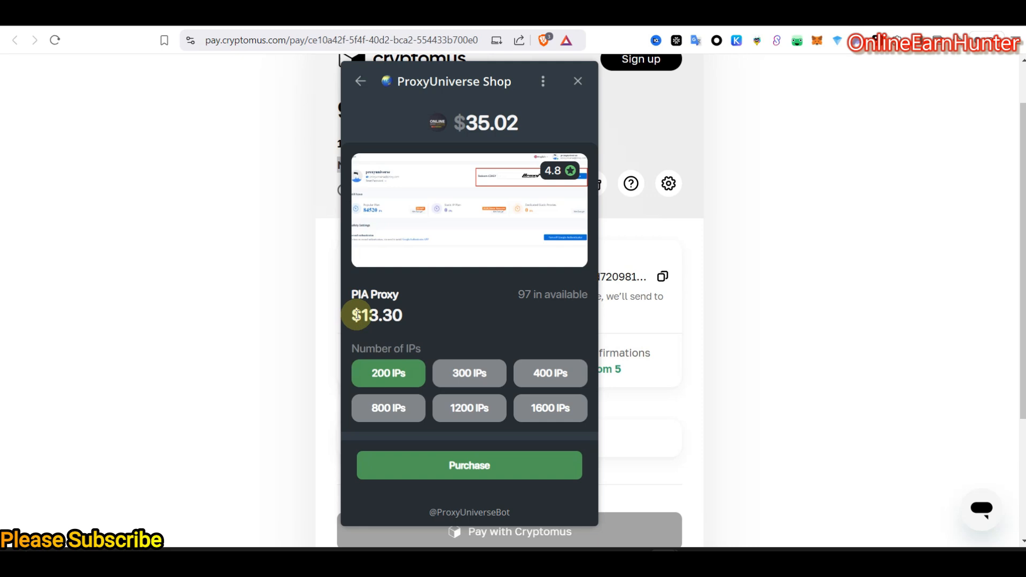
{"action": "mouse_move", "coordinate": [410, 316]}
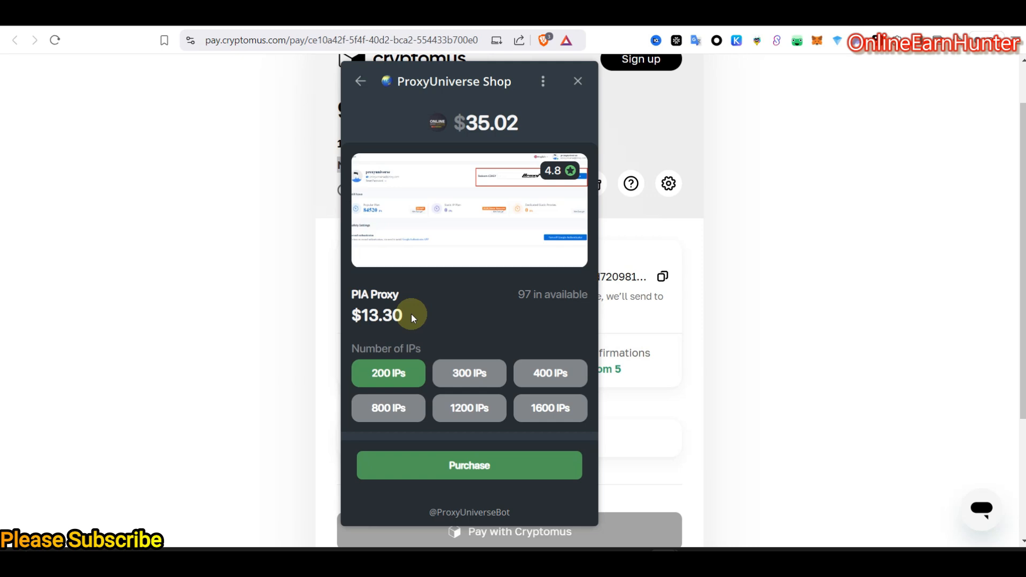
{"action": "mouse_move", "coordinate": [483, 91]}
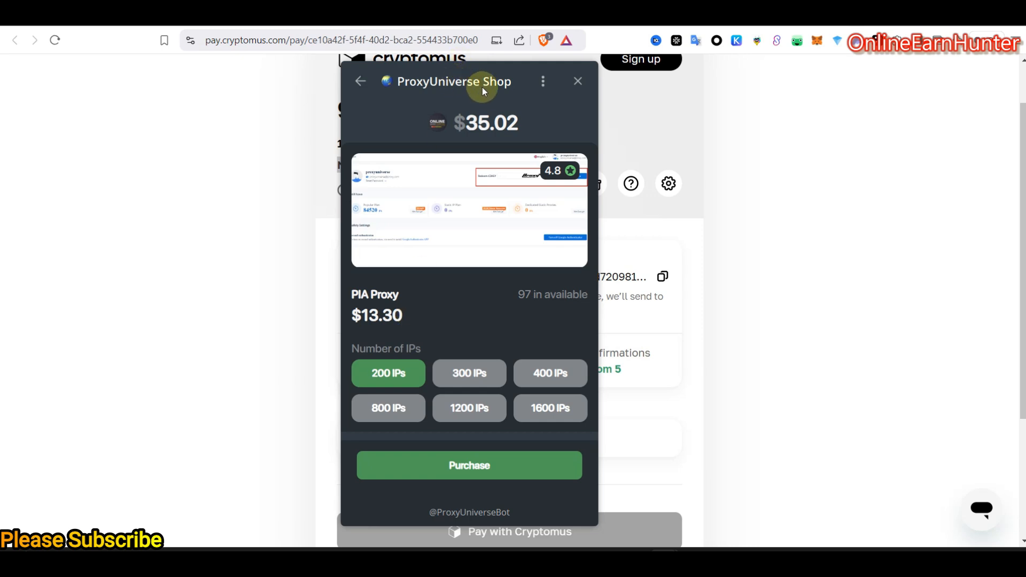
{"action": "mouse_move", "coordinate": [492, 156]}
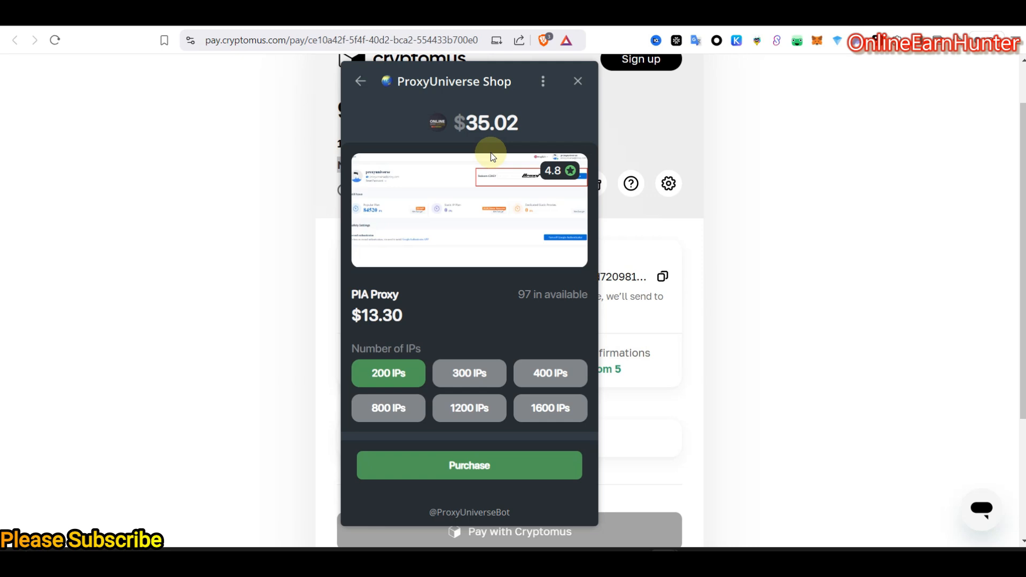
{"action": "mouse_move", "coordinate": [410, 284]}
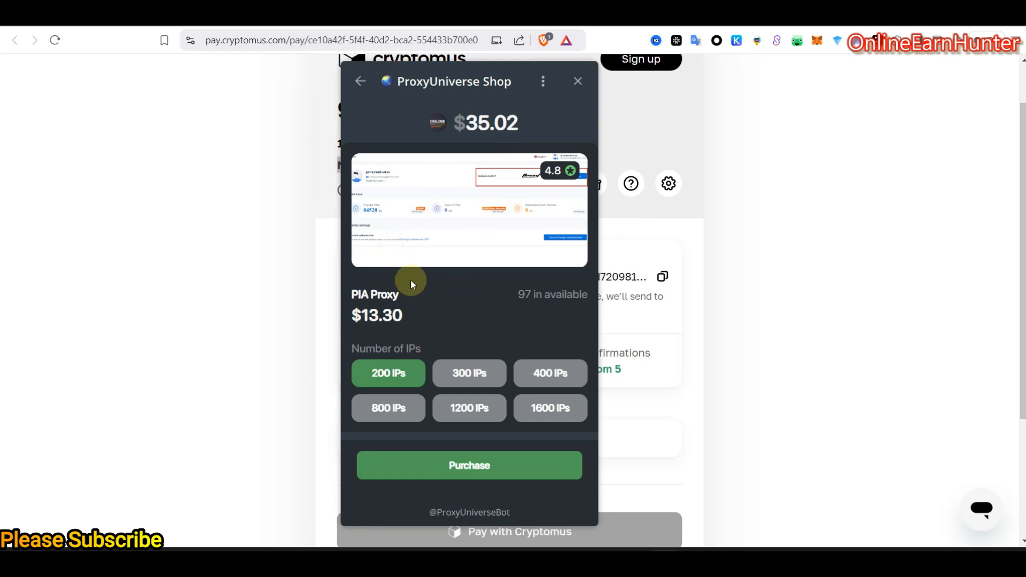
{"action": "mouse_move", "coordinate": [380, 316]}
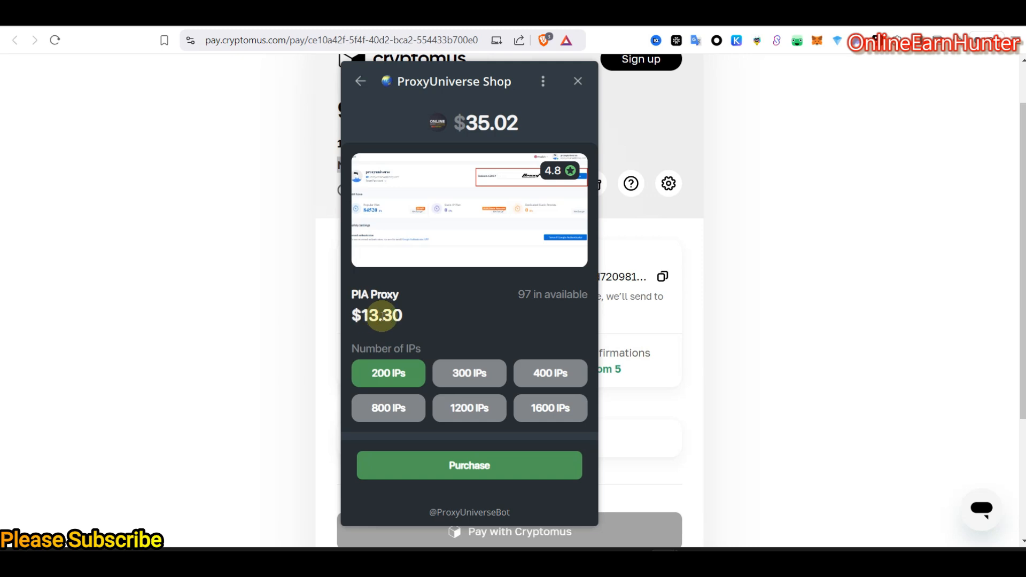
{"action": "mouse_move", "coordinate": [360, 83]}
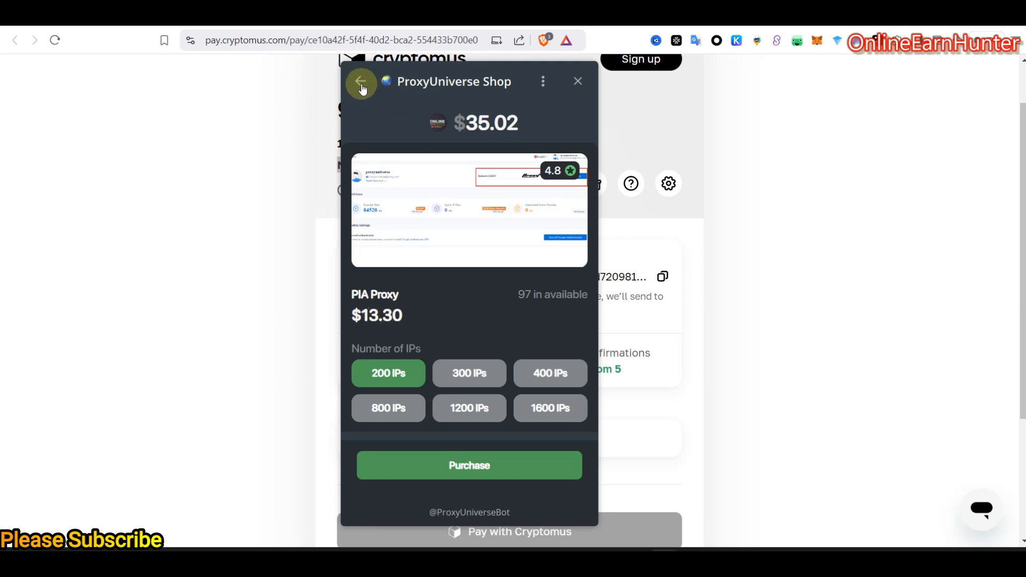
{"action": "left_click", "coordinate": [362, 83]}
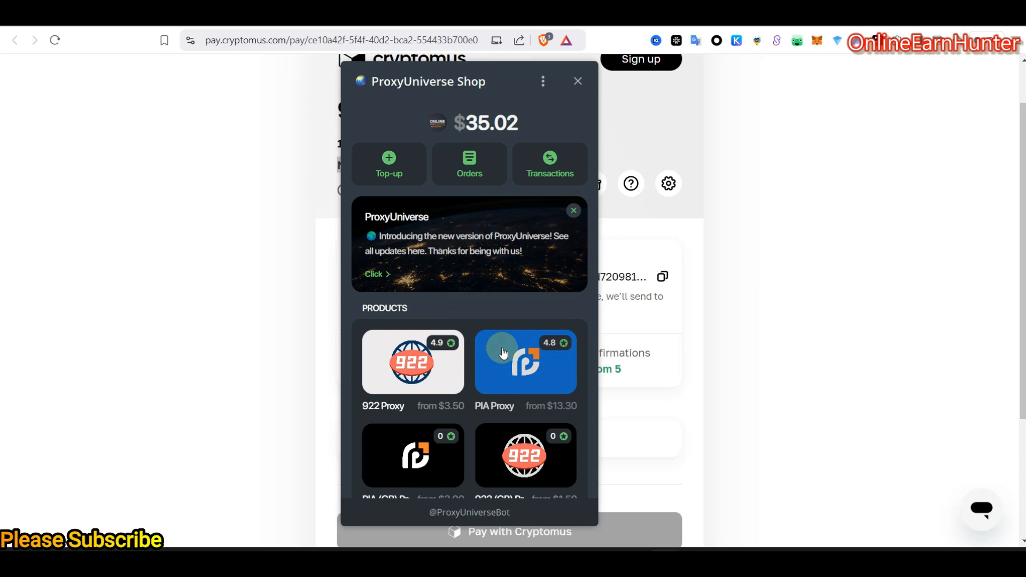
{"action": "left_click", "coordinate": [525, 363]}
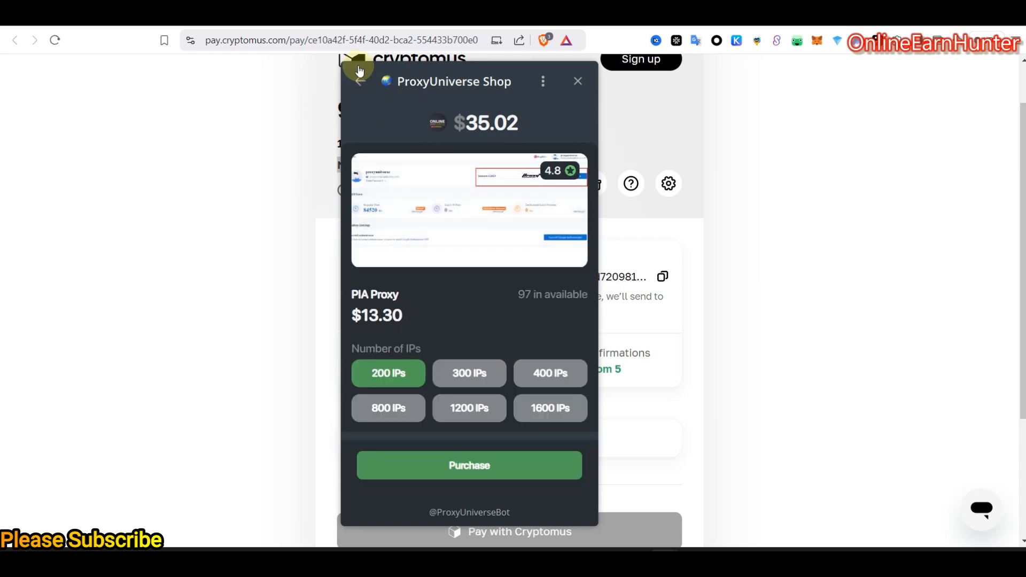
{"action": "left_click", "coordinate": [358, 81]}
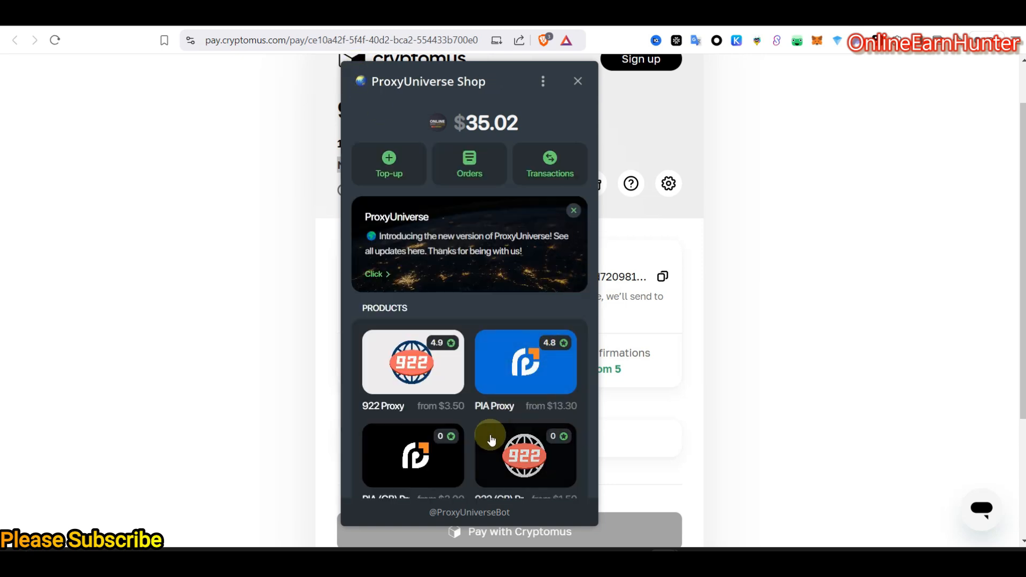
{"action": "mouse_move", "coordinate": [526, 379]}
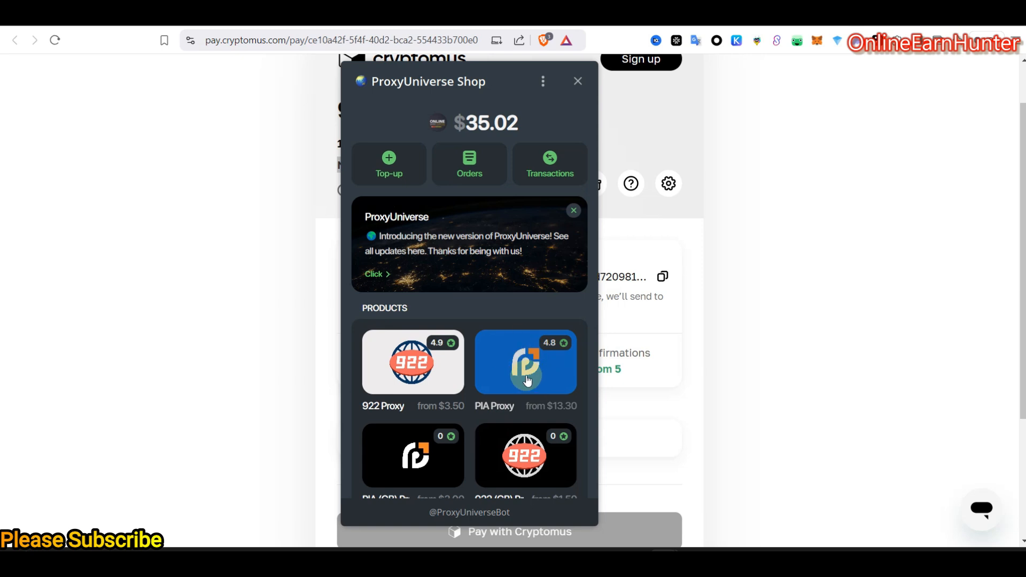
{"action": "mouse_move", "coordinate": [537, 376]}
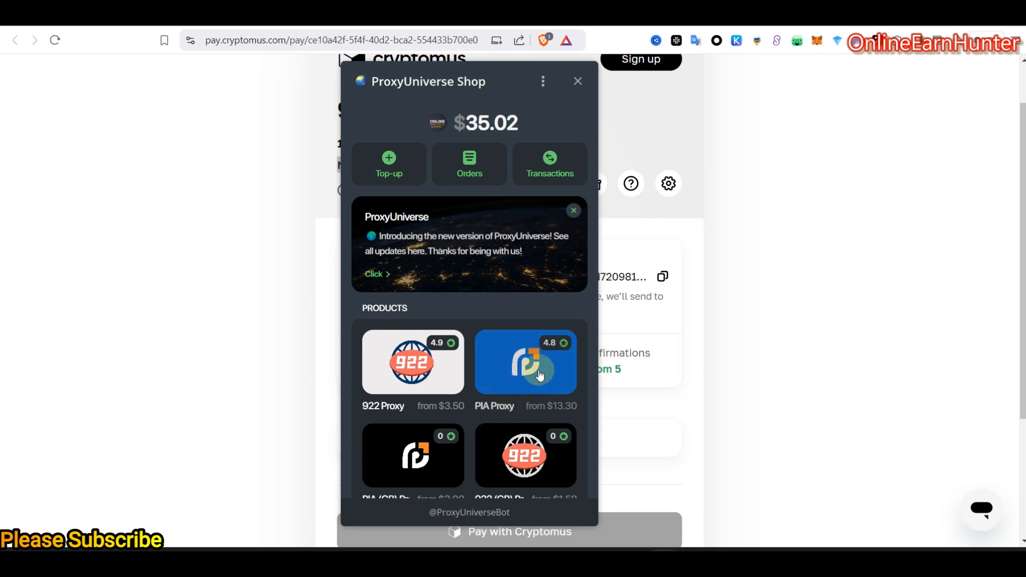
{"action": "mouse_move", "coordinate": [478, 451]}
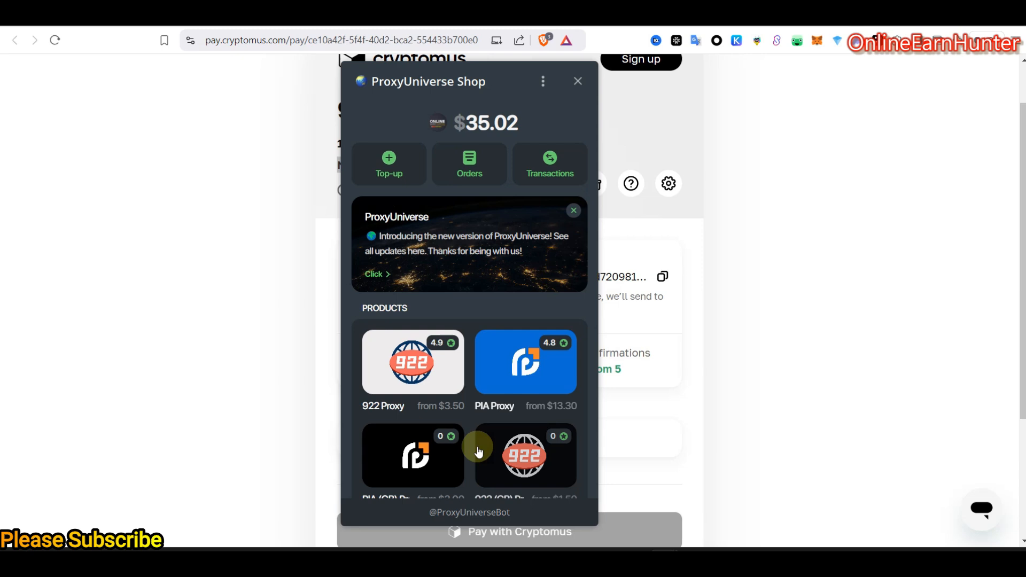
{"action": "scroll", "scroll_direction": "down", "scroll_amount": 3}
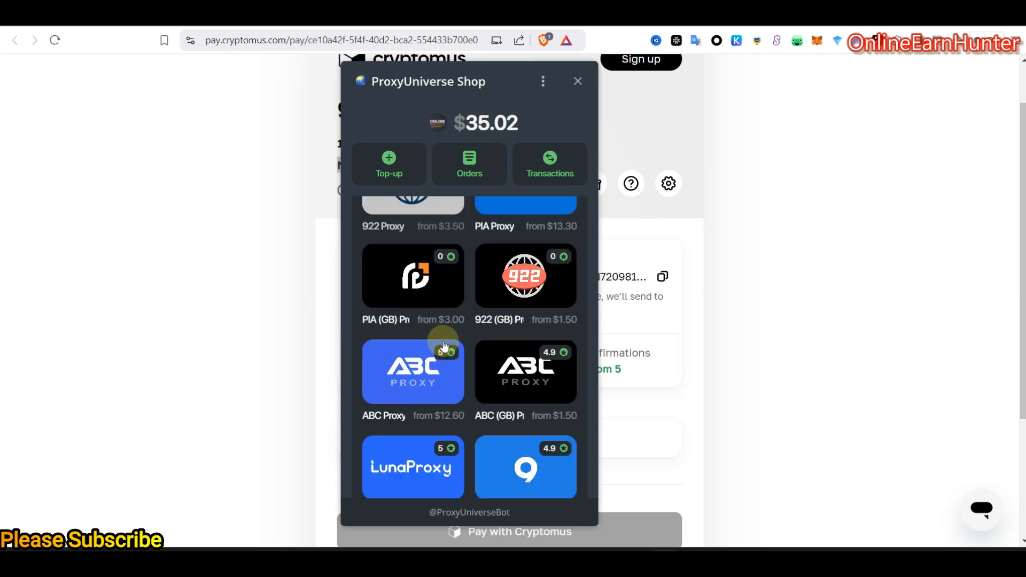
{"action": "scroll", "scroll_direction": "up", "scroll_amount": 3}
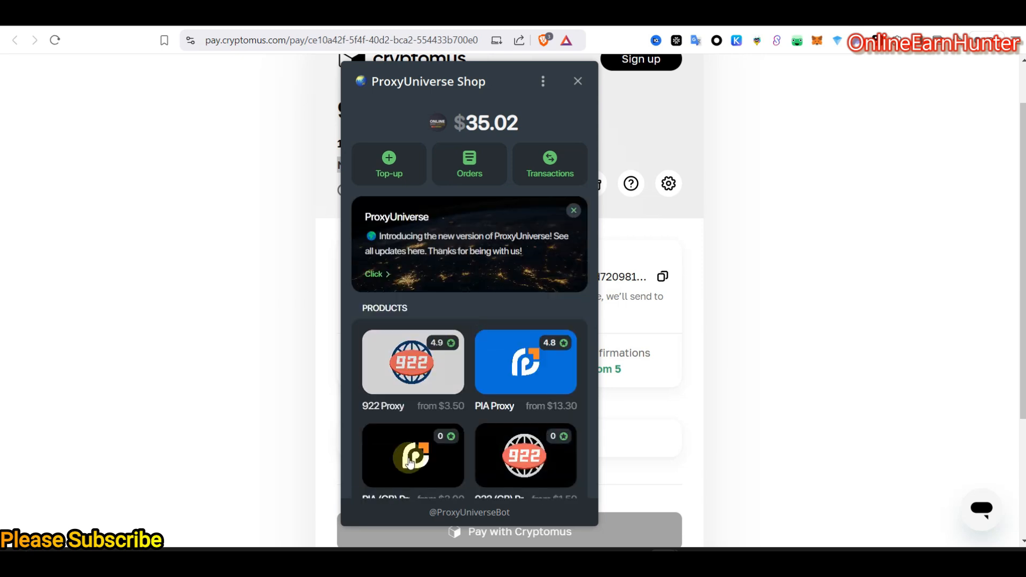
{"action": "mouse_move", "coordinate": [500, 430]}
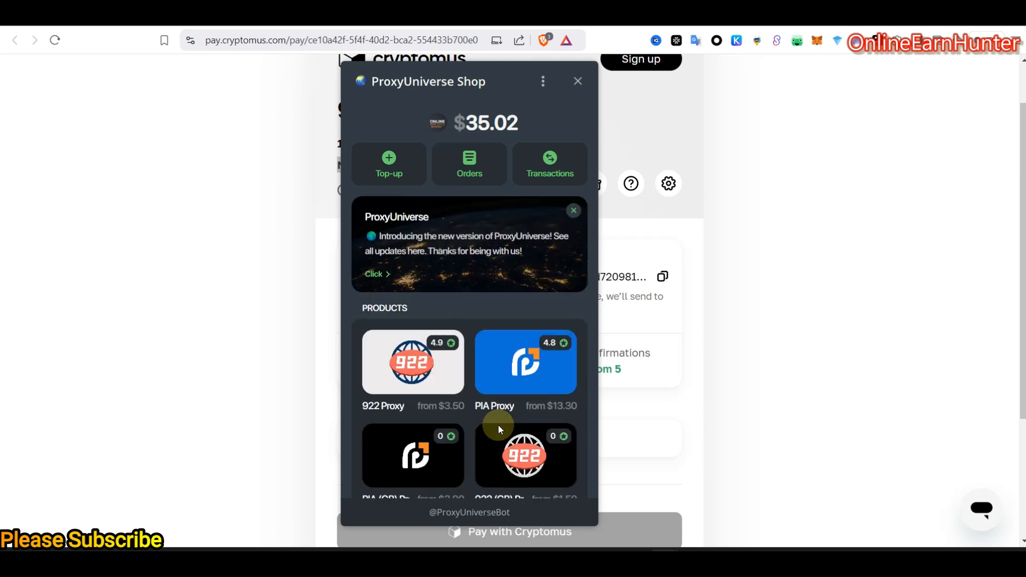
{"action": "mouse_move", "coordinate": [361, 478]}
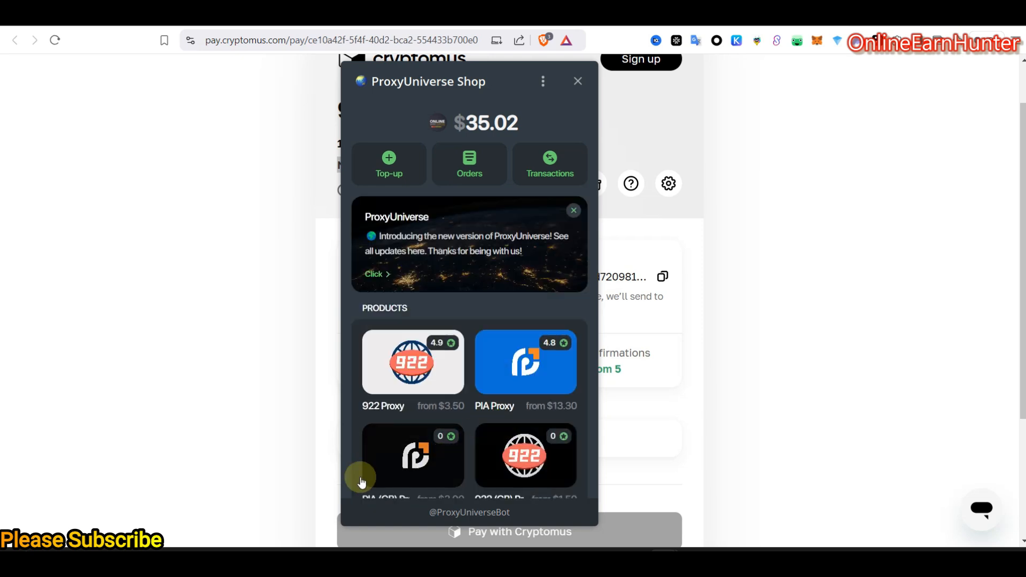
{"action": "mouse_move", "coordinate": [429, 472]}
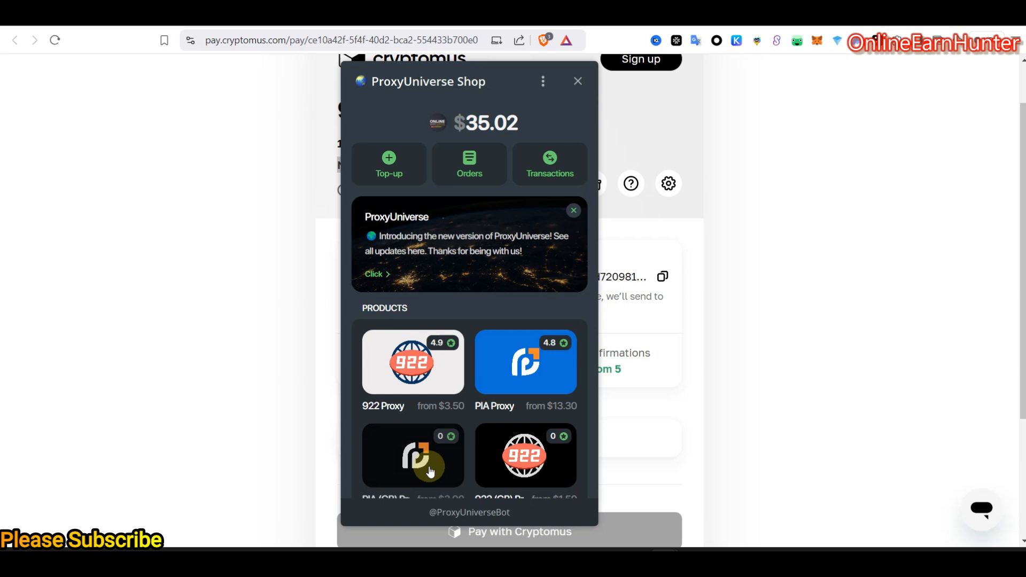
{"action": "left_click", "coordinate": [413, 457]}
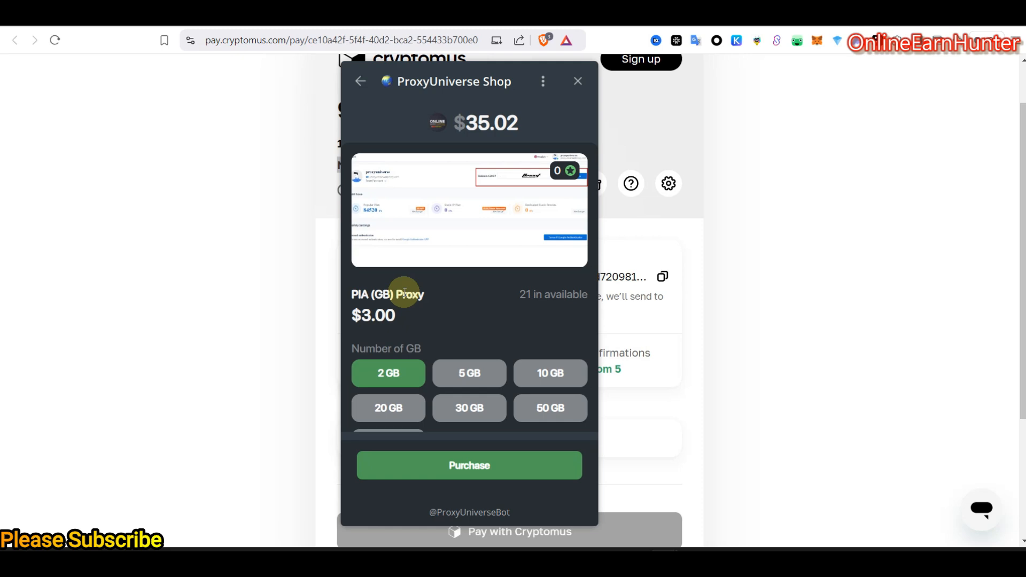
{"action": "mouse_move", "coordinate": [369, 81]}
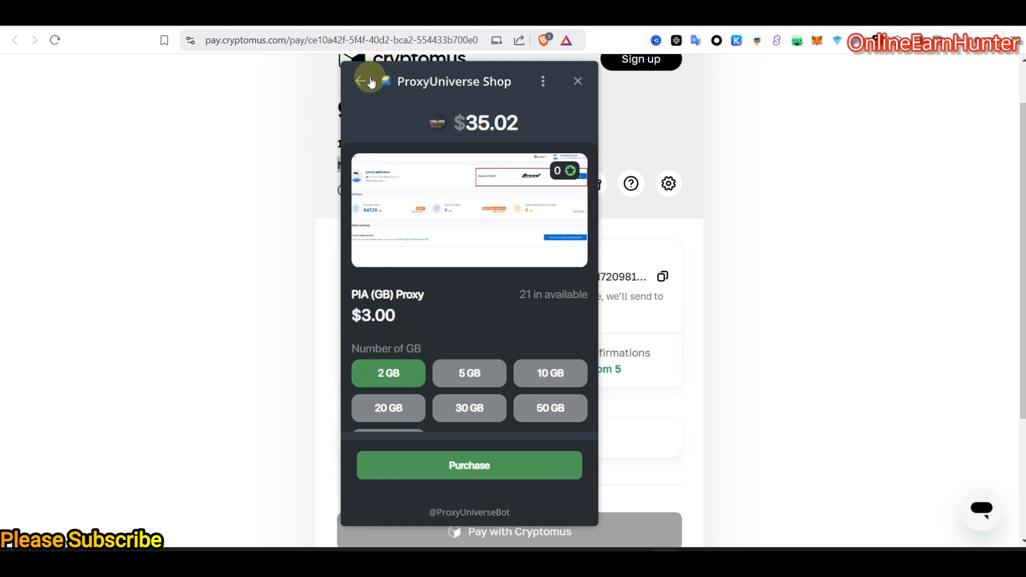
{"action": "left_click", "coordinate": [363, 80]}
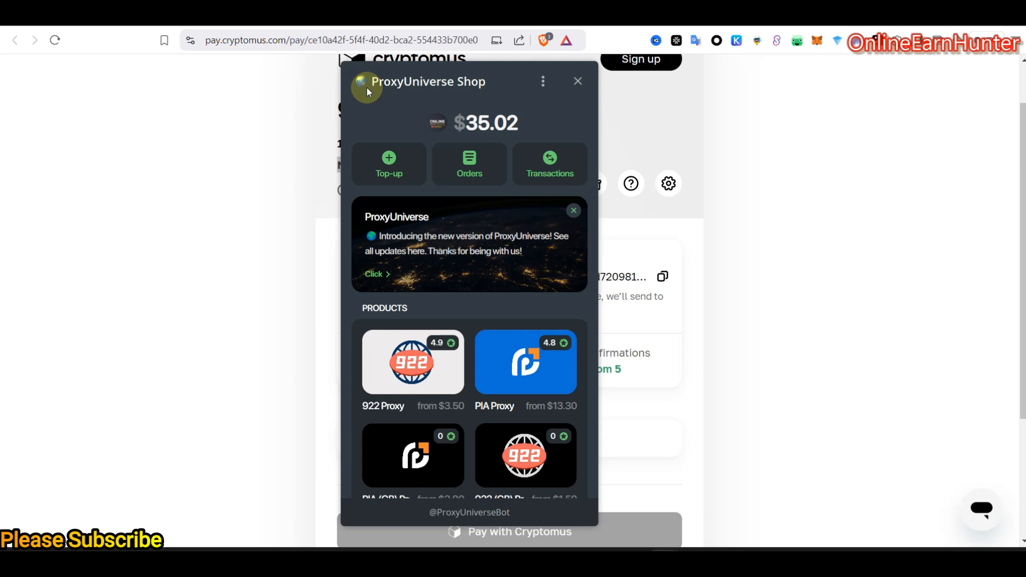
{"action": "left_click", "coordinate": [526, 364]}
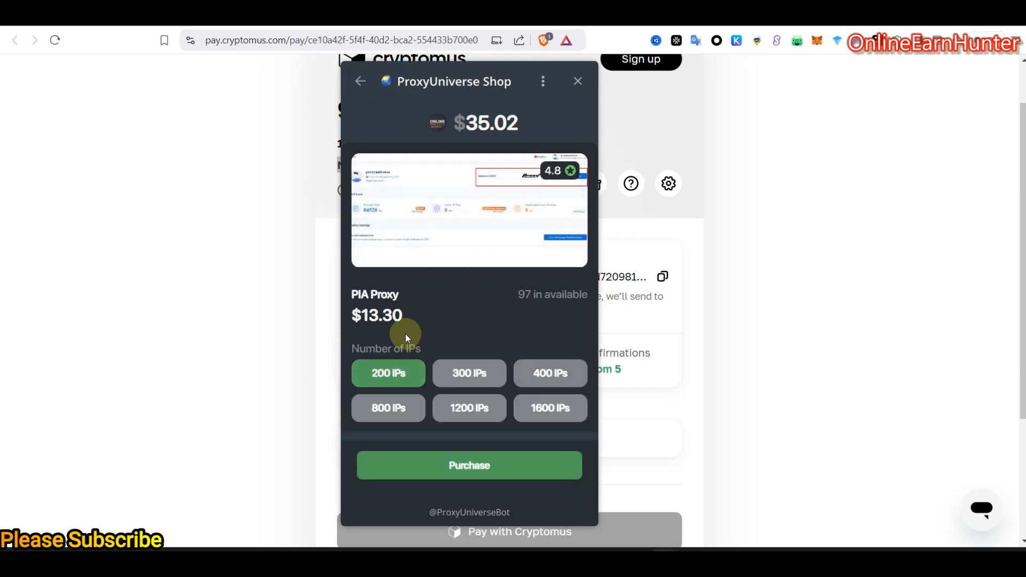
{"action": "mouse_move", "coordinate": [488, 164]}
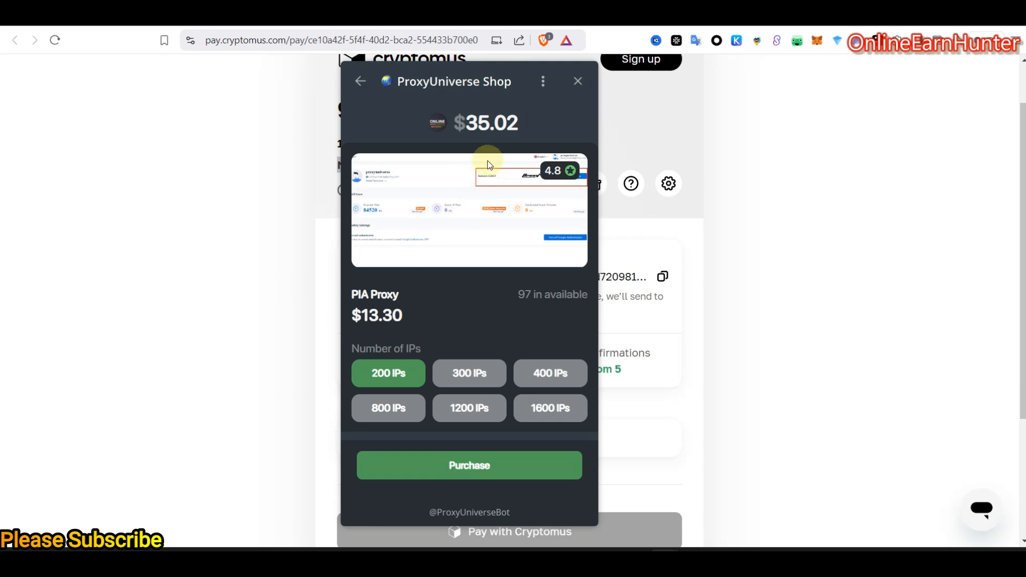
{"action": "mouse_move", "coordinate": [456, 150]}
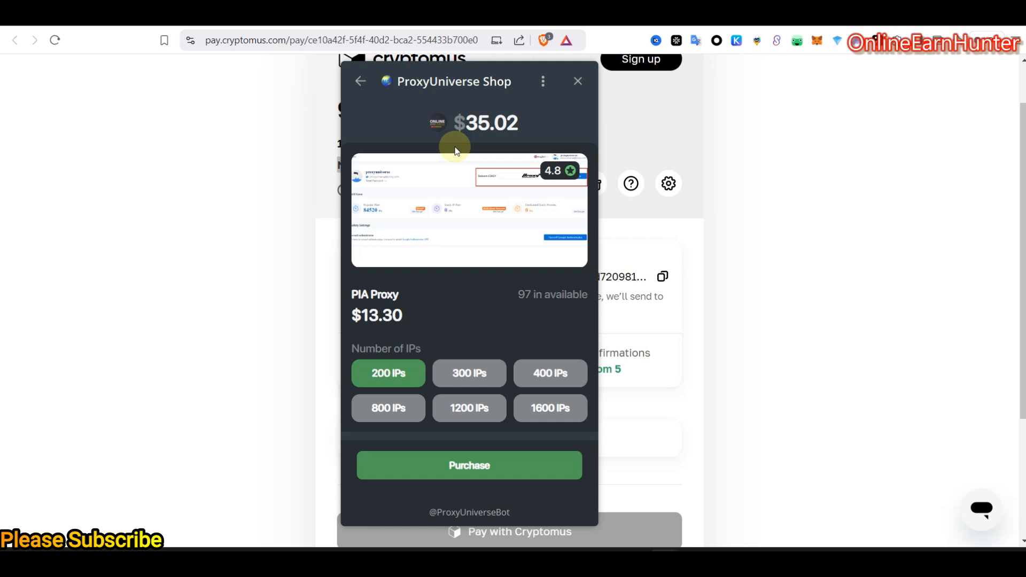
{"action": "mouse_move", "coordinate": [419, 283]}
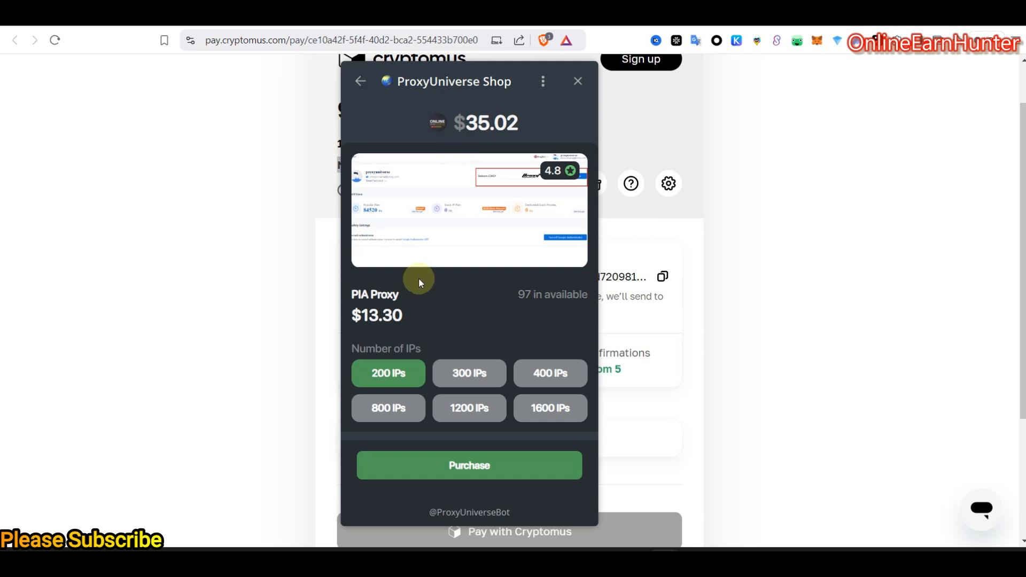
{"action": "mouse_move", "coordinate": [431, 319]}
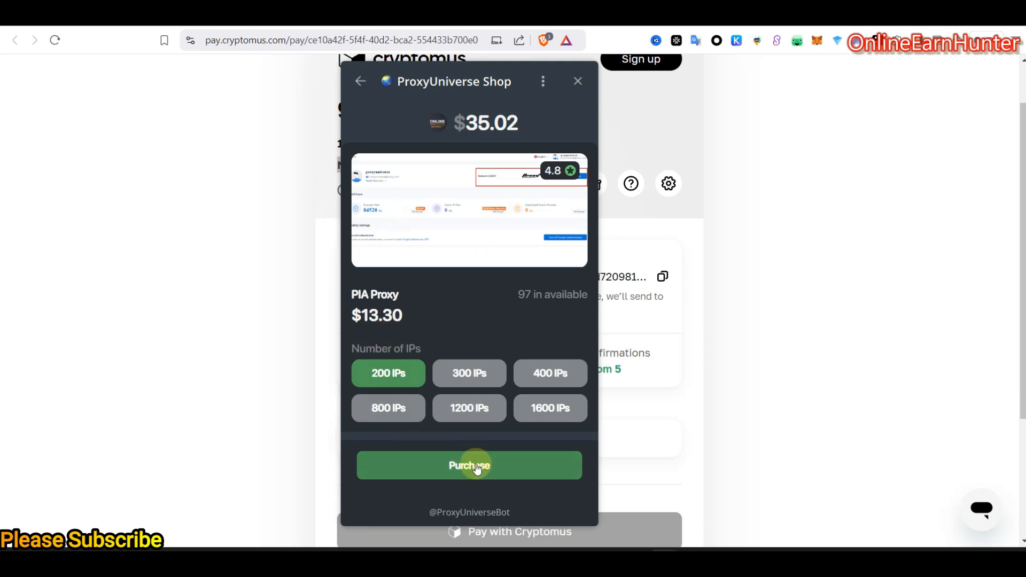
Step: Purchase the 200-IP PIA Proxy plan, leaving a $21.72 balance
{"action": "left_click", "coordinate": [468, 465]}
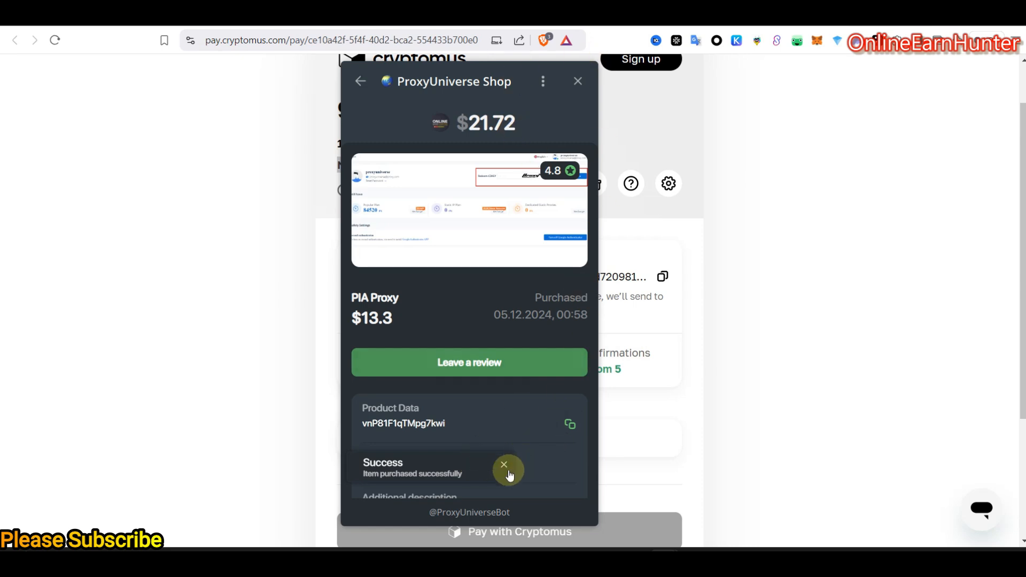
Step: Dismiss the success notice and copy the purchased PIA Proxy product key from Product Data
{"action": "left_click", "coordinate": [504, 469]}
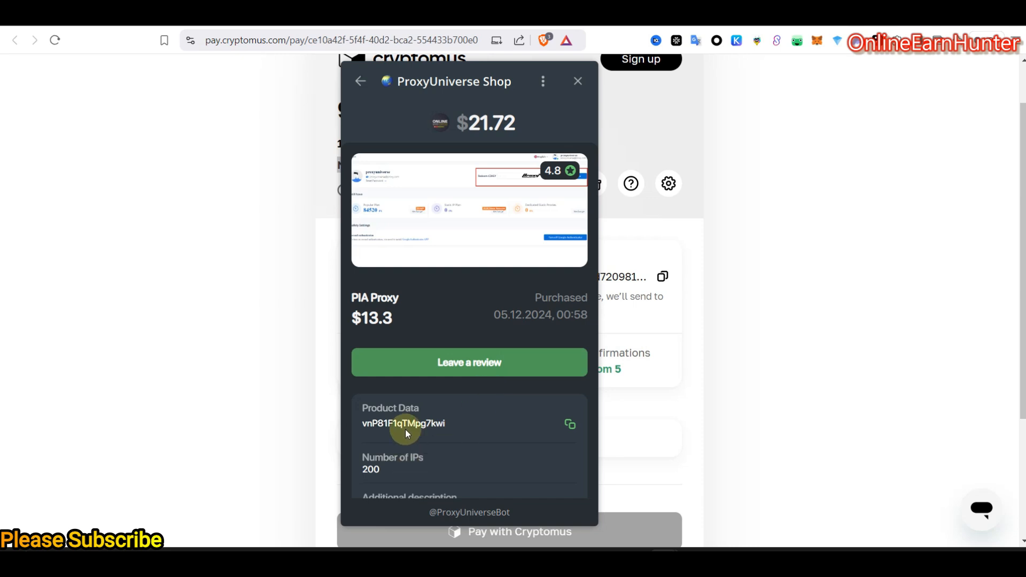
{"action": "scroll", "scroll_direction": "down", "scroll_amount": 3}
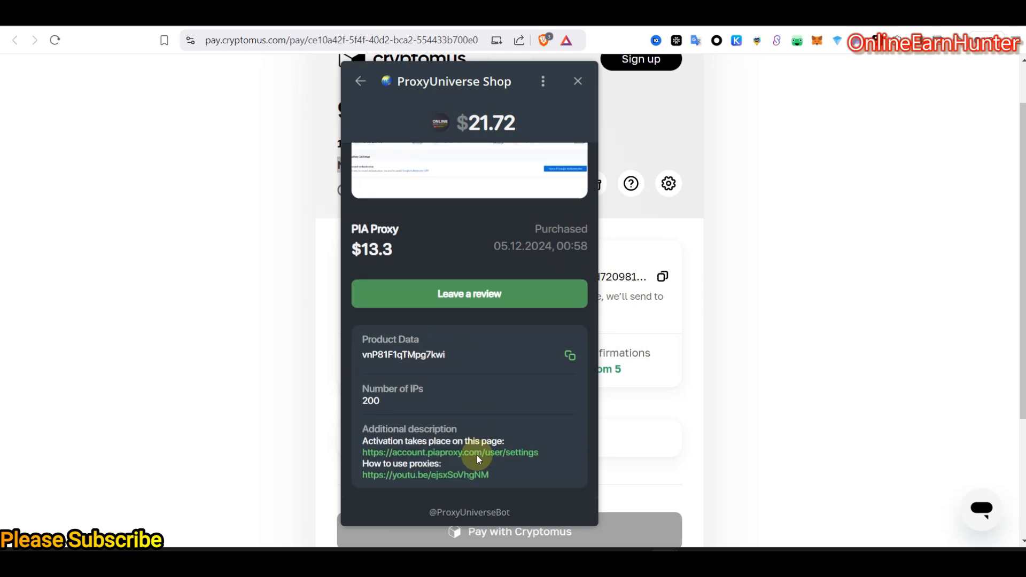
{"action": "mouse_move", "coordinate": [415, 339]}
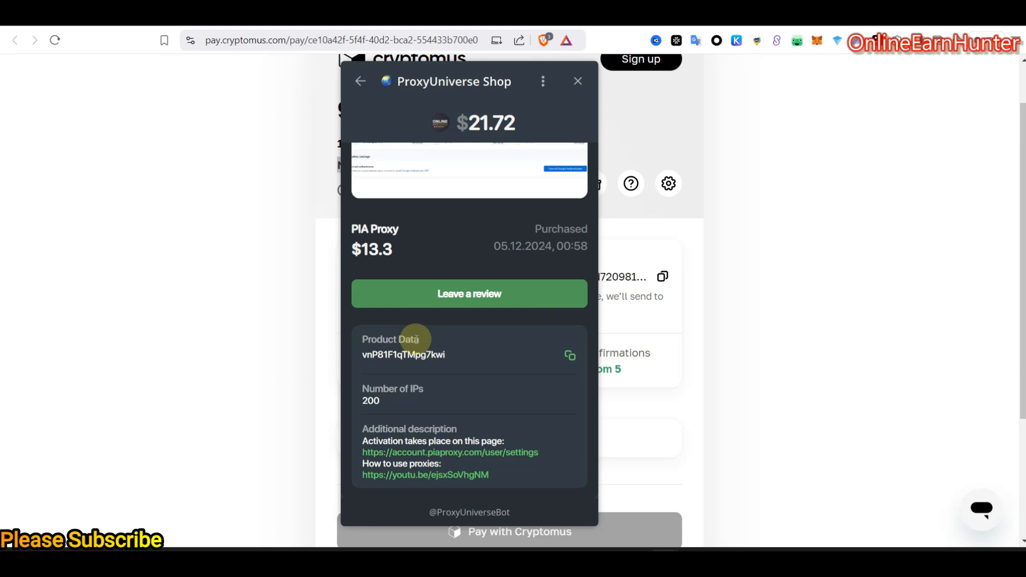
{"action": "mouse_move", "coordinate": [403, 357]}
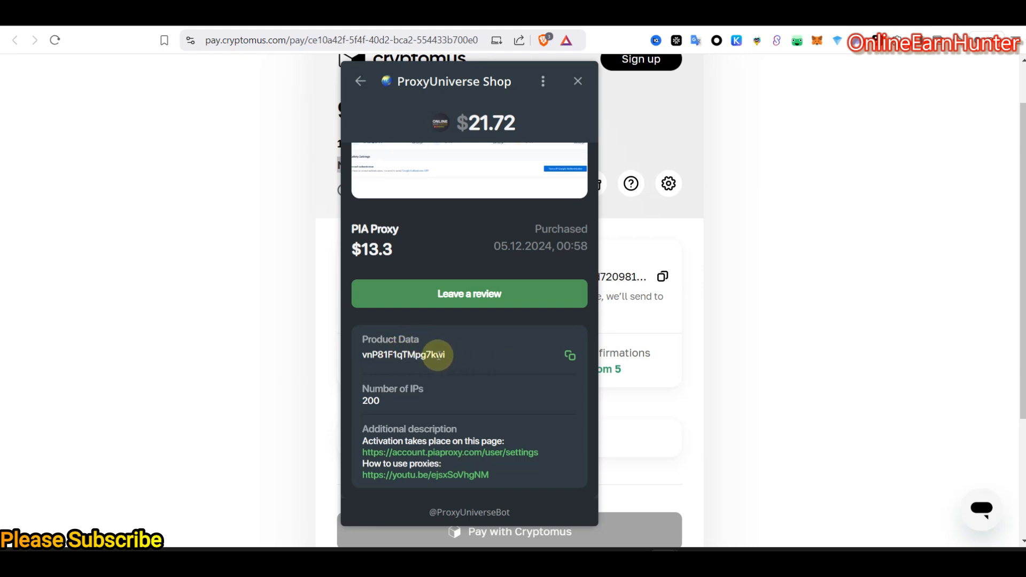
{"action": "mouse_move", "coordinate": [413, 398]}
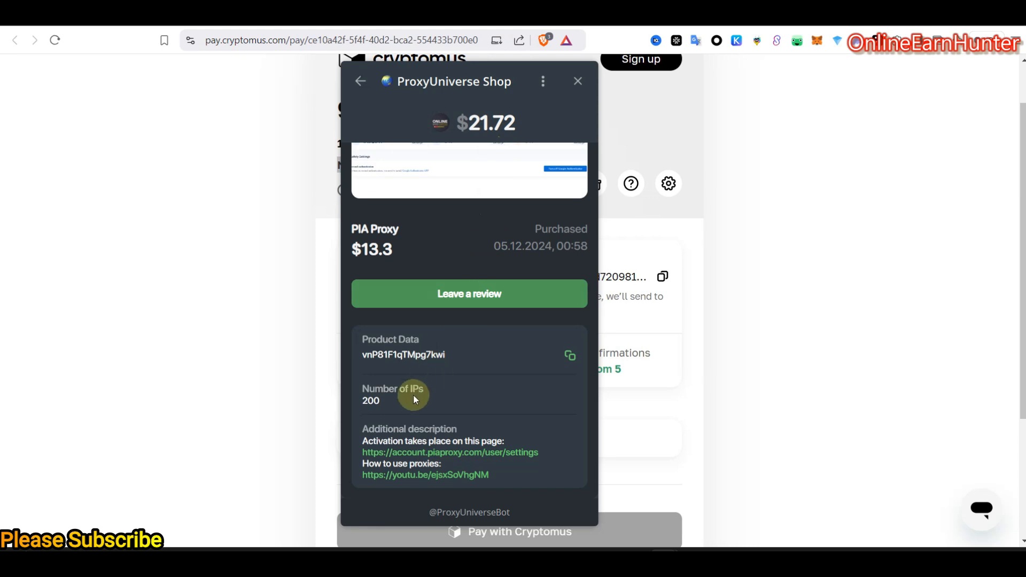
{"action": "mouse_move", "coordinate": [381, 402]}
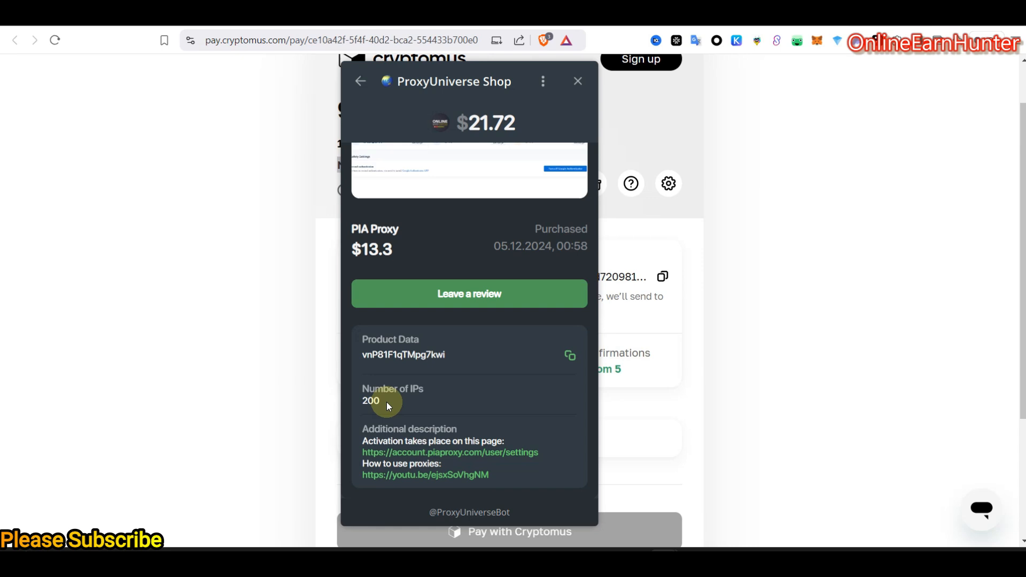
{"action": "left_click", "coordinate": [569, 355]}
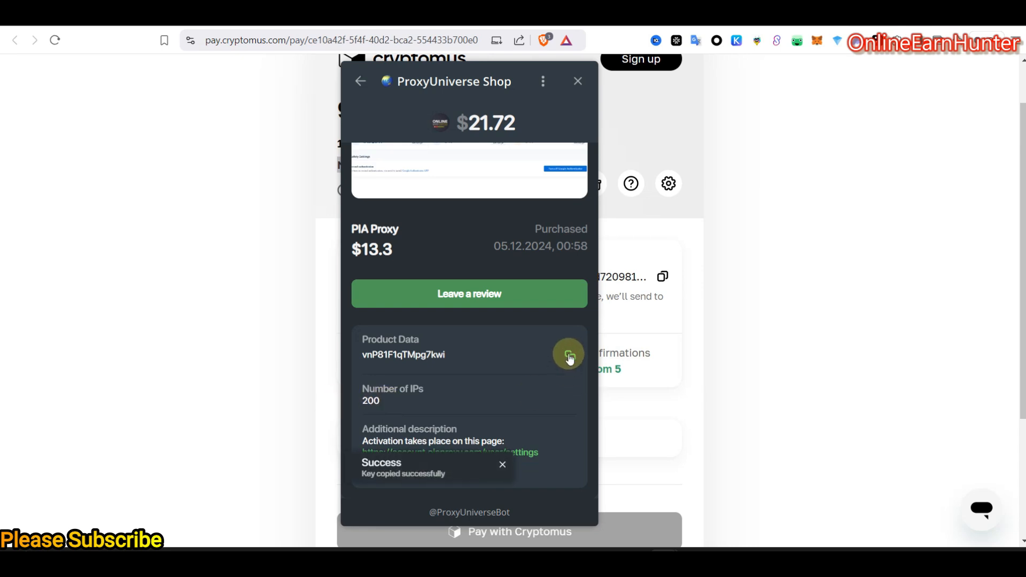
{"action": "mouse_move", "coordinate": [713, 509]}
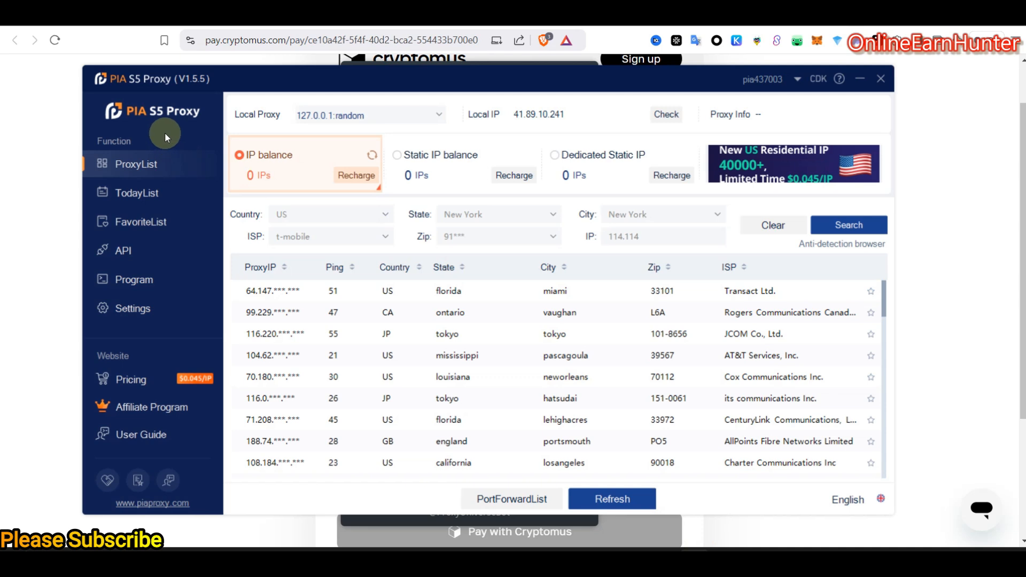
{"action": "mouse_move", "coordinate": [844, 287]}
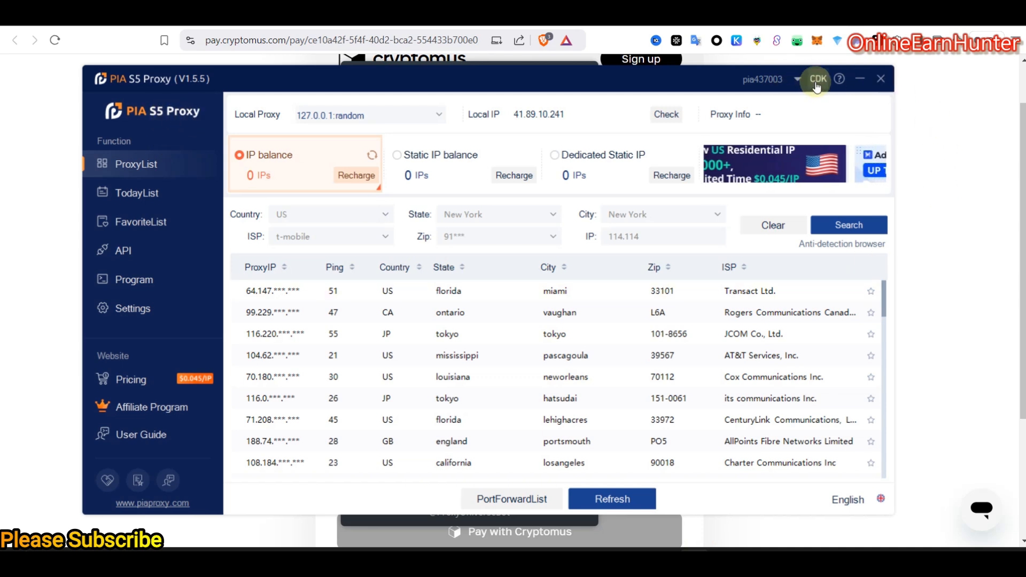
{"action": "left_click", "coordinate": [817, 78]}
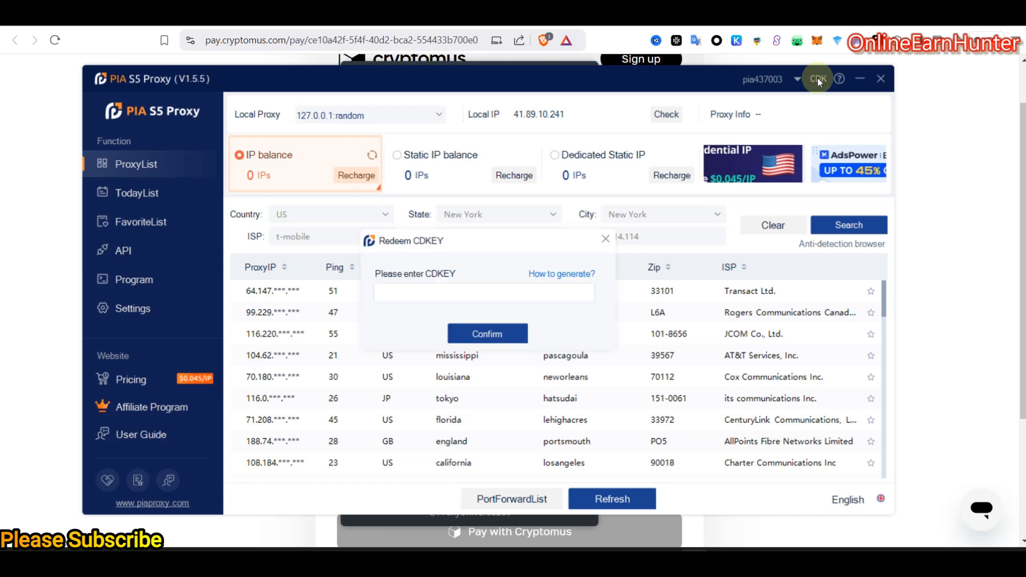
{"action": "left_click", "coordinate": [483, 293]}
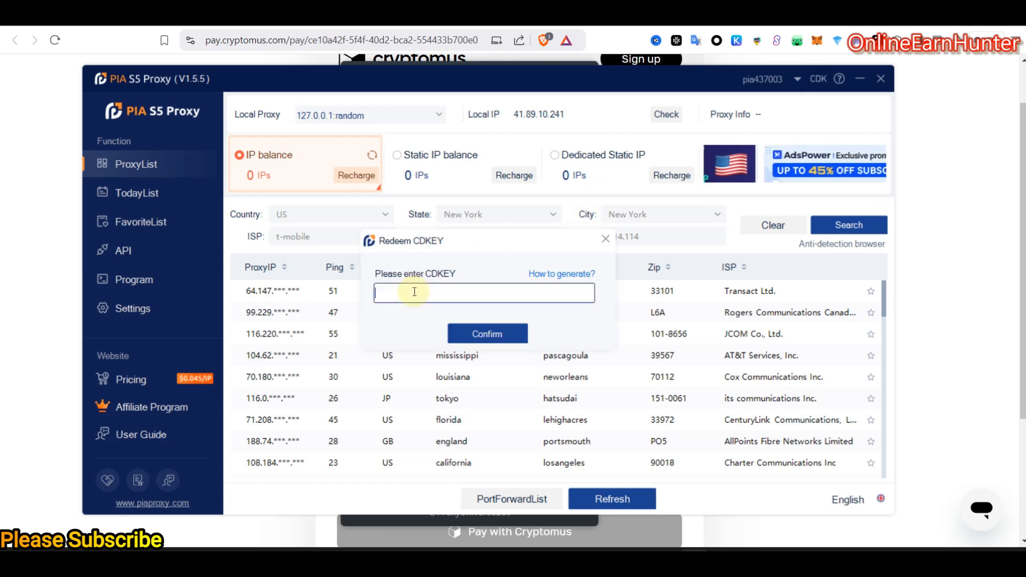
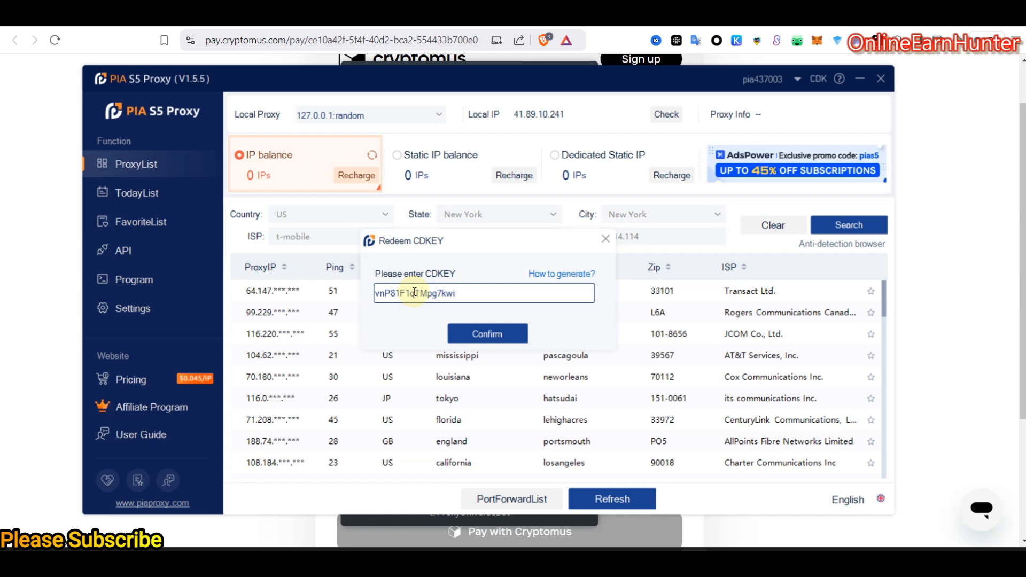
{"action": "left_click", "coordinate": [487, 333]}
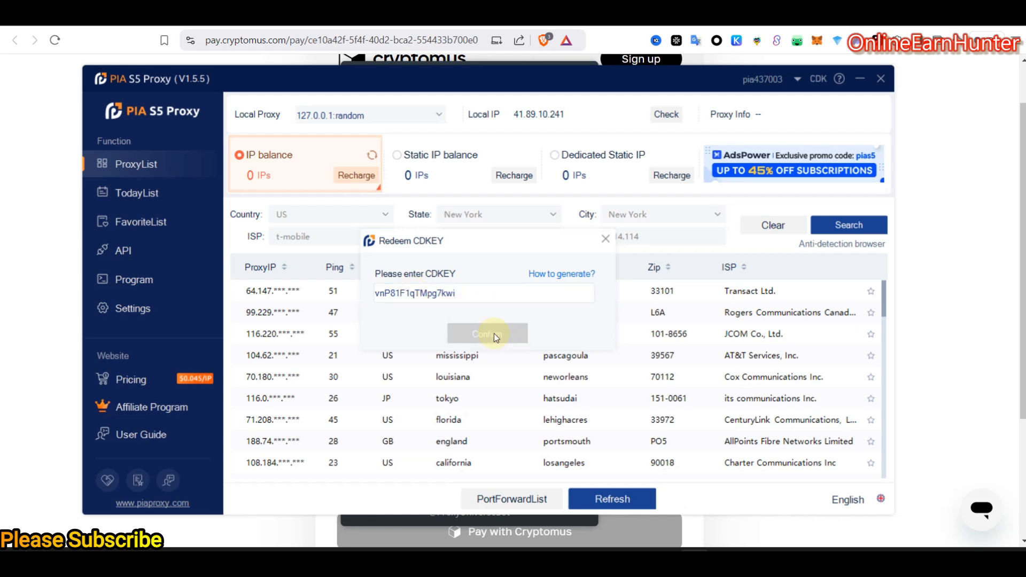
{"action": "left_click", "coordinate": [488, 333]}
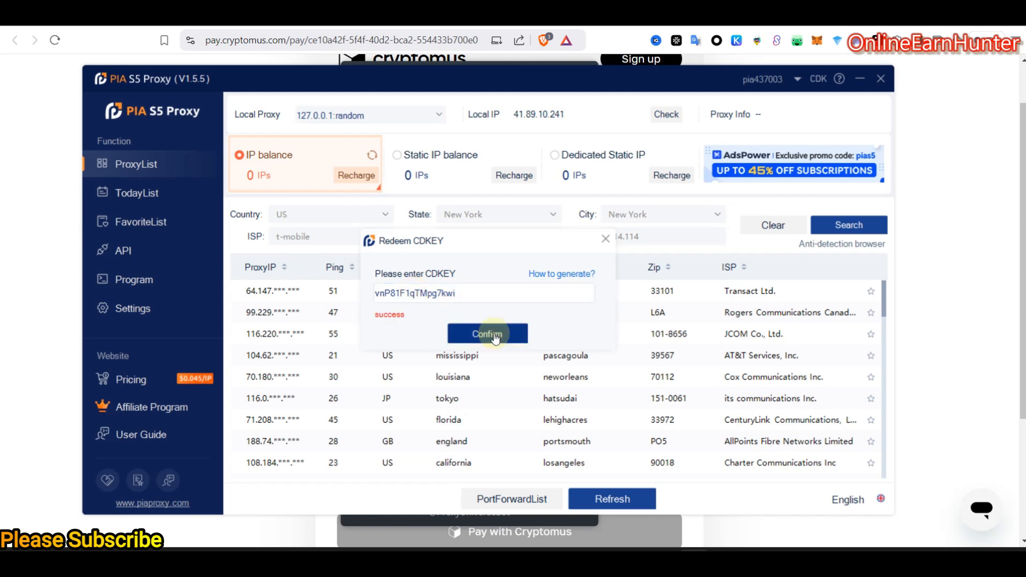
{"action": "left_click", "coordinate": [487, 334]}
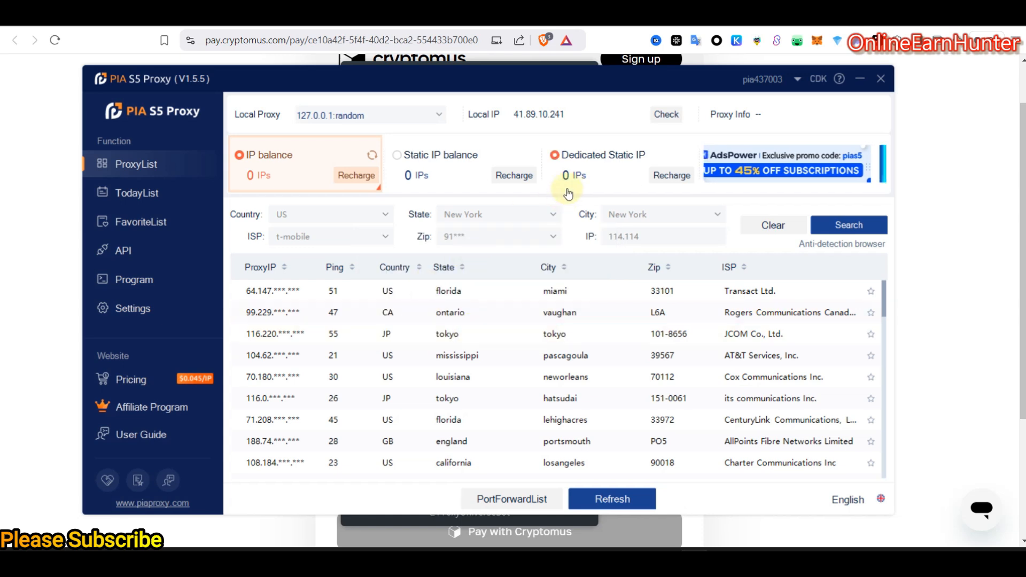
Step: Refresh the IP balance card so it reads 200 IPs
{"action": "left_click", "coordinate": [372, 155]}
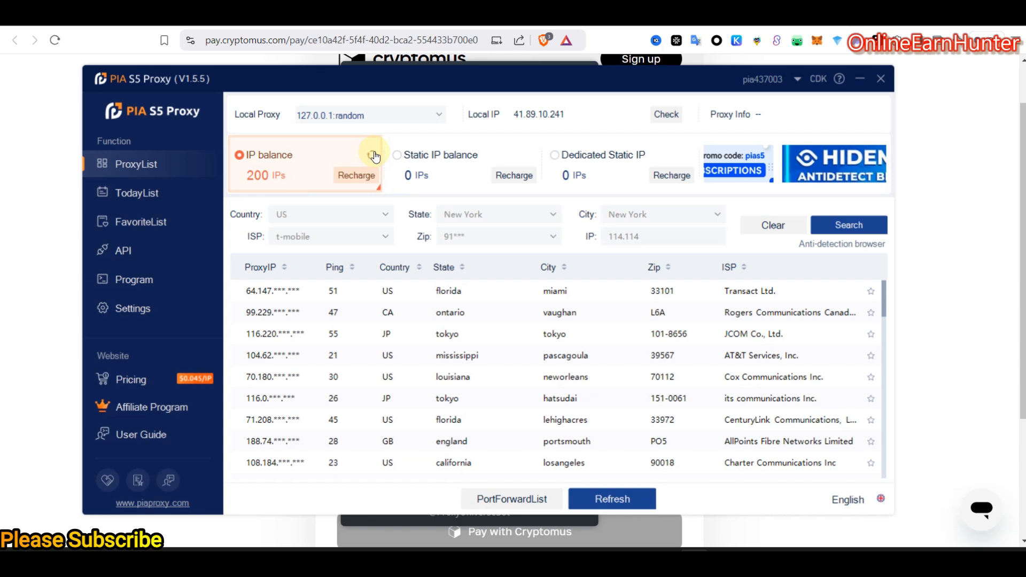
{"action": "mouse_move", "coordinate": [373, 155]}
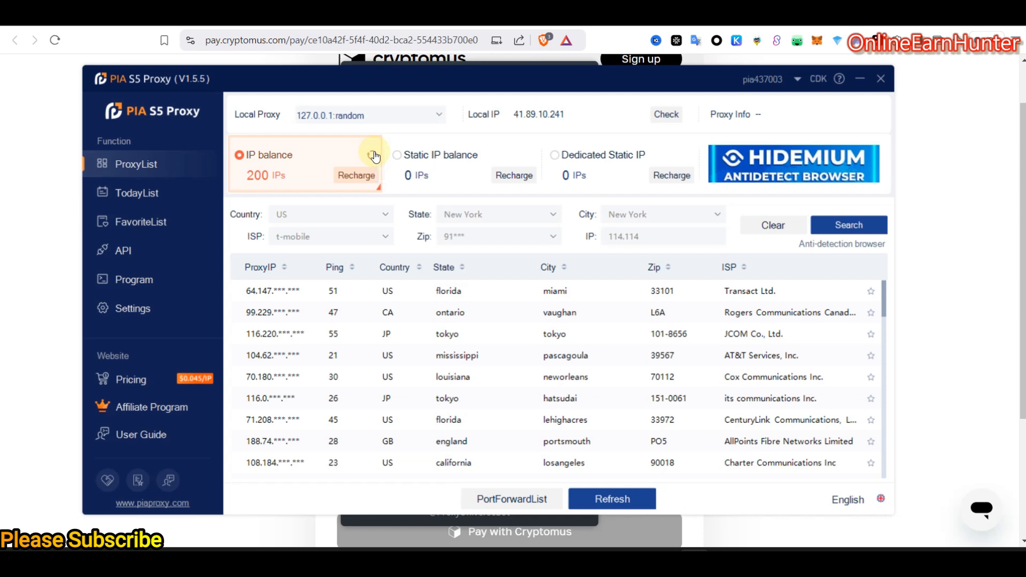
{"action": "mouse_move", "coordinate": [185, 119]}
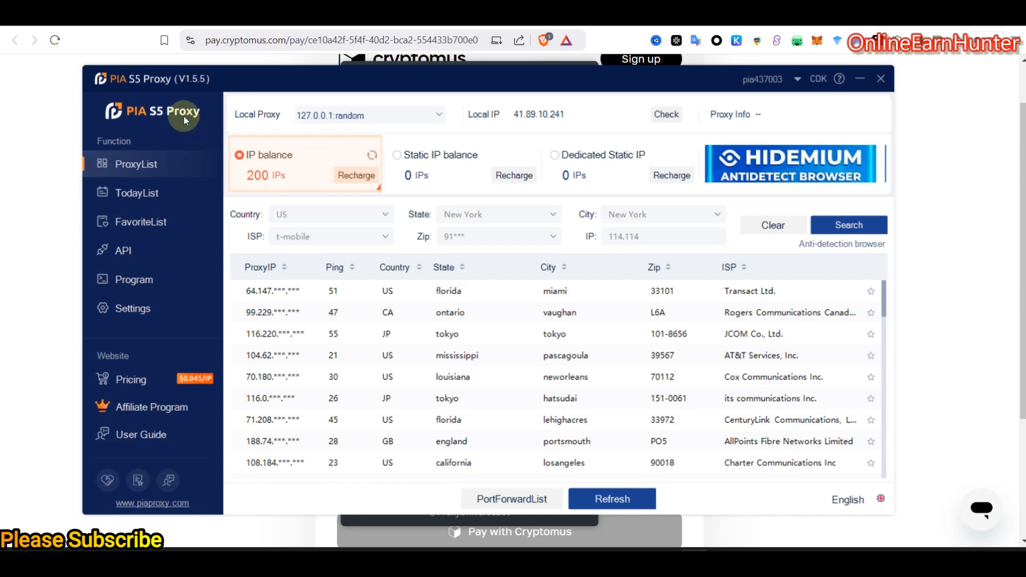